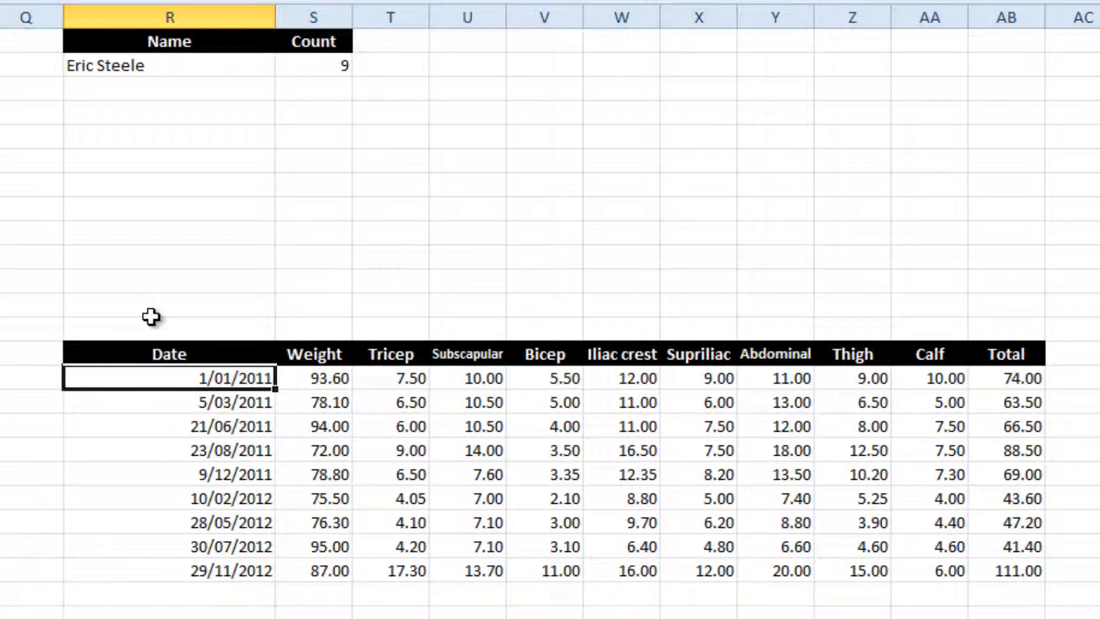
mouse_move(156, 351)
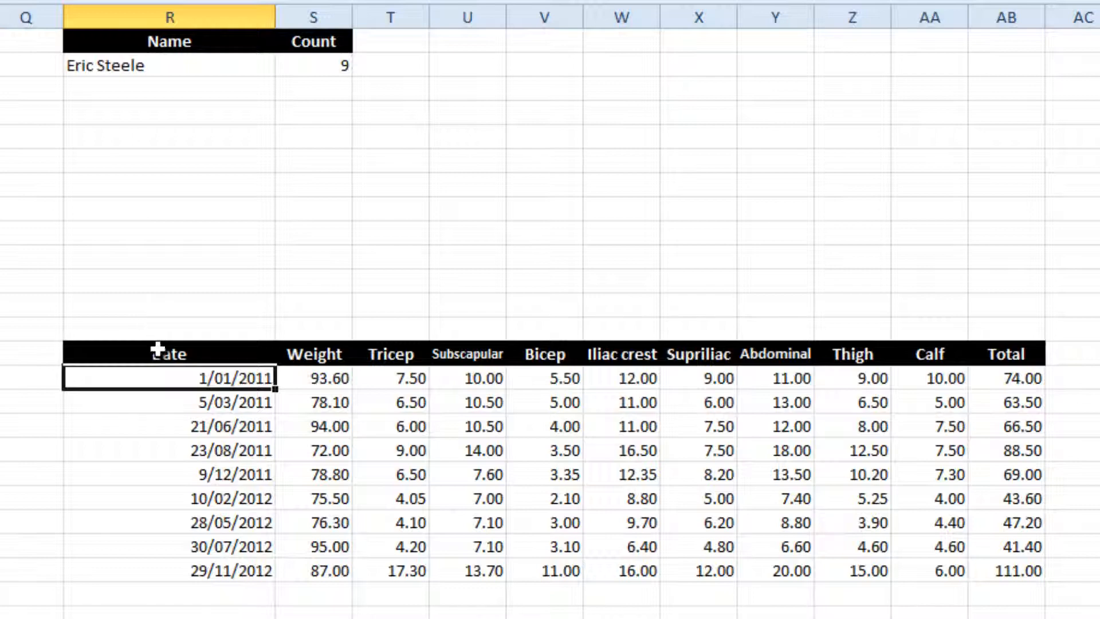
Step: Define the name DynDate as =OFFSET(Sheet1!$R$14,1,0,Sheet1!$S$2,1), sized by the Count in S2
click(168, 353)
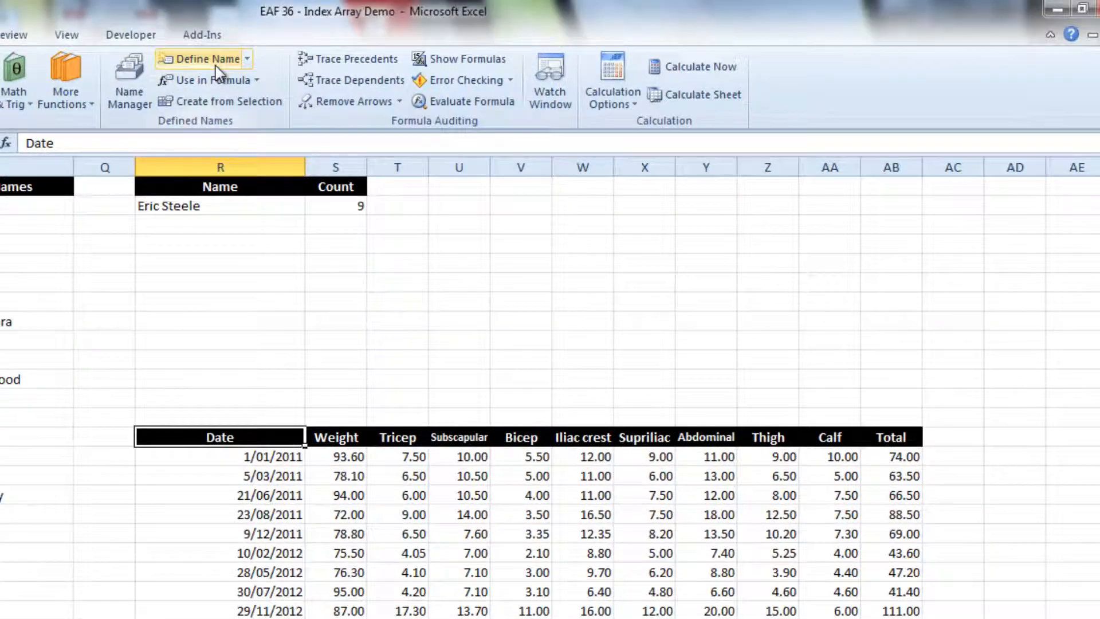
click(199, 58)
text(DynDat)
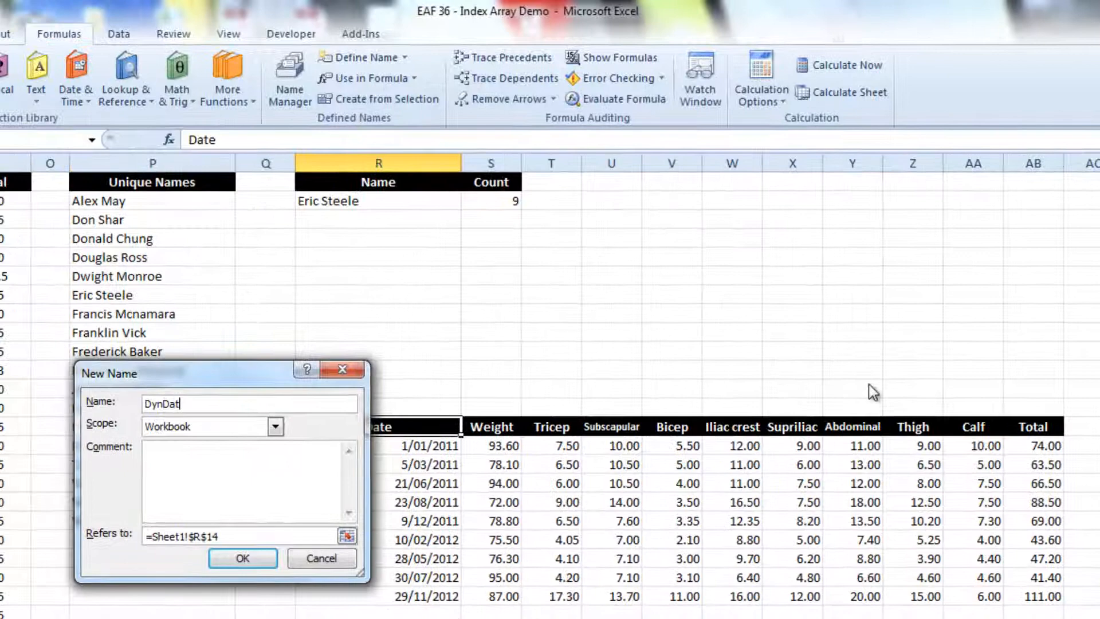
text(e)
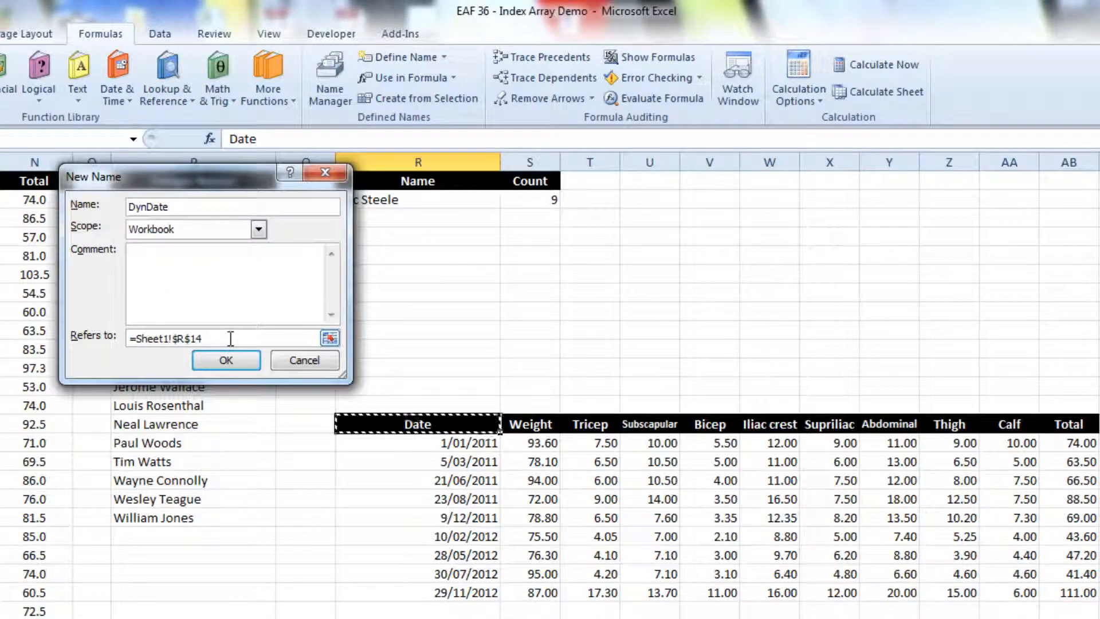
text(=S)
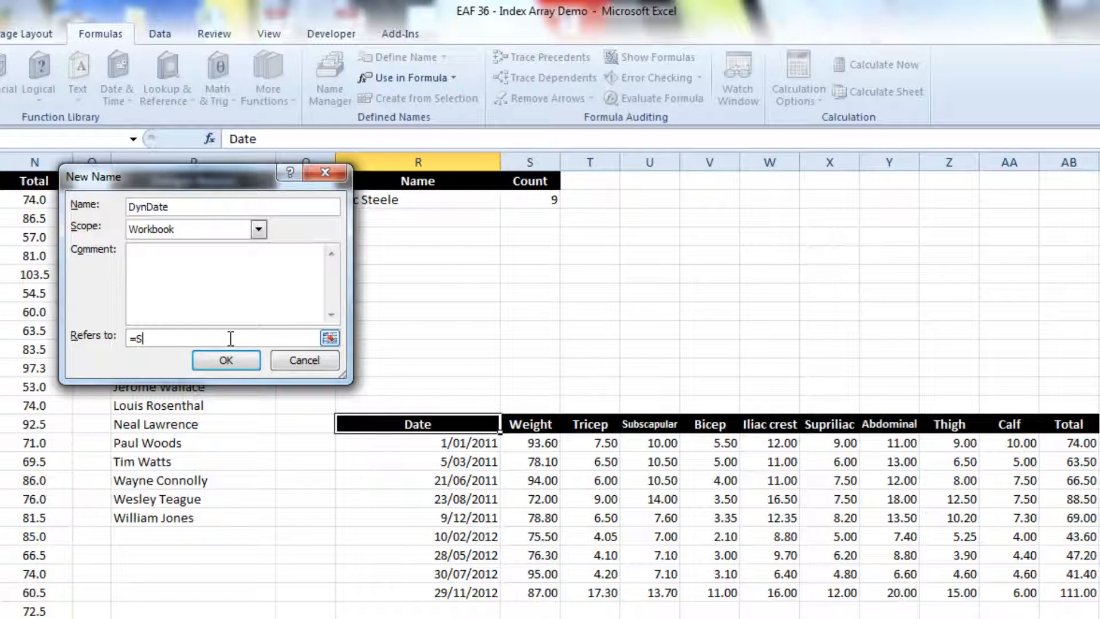
text(offset)
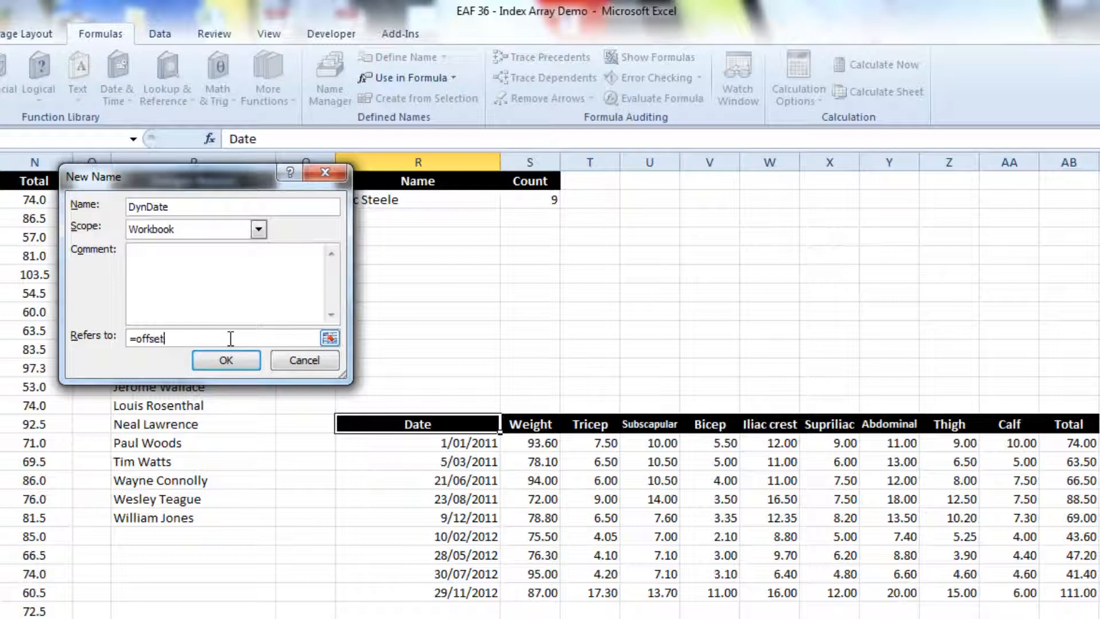
text((Sheet1!$R$14,)
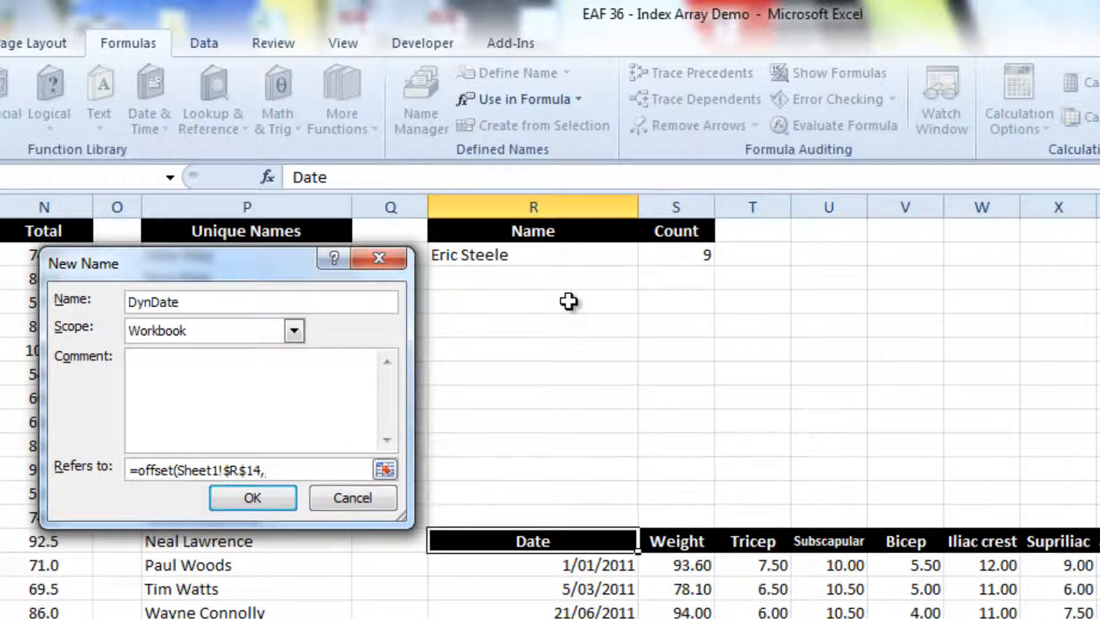
text(1,0,)
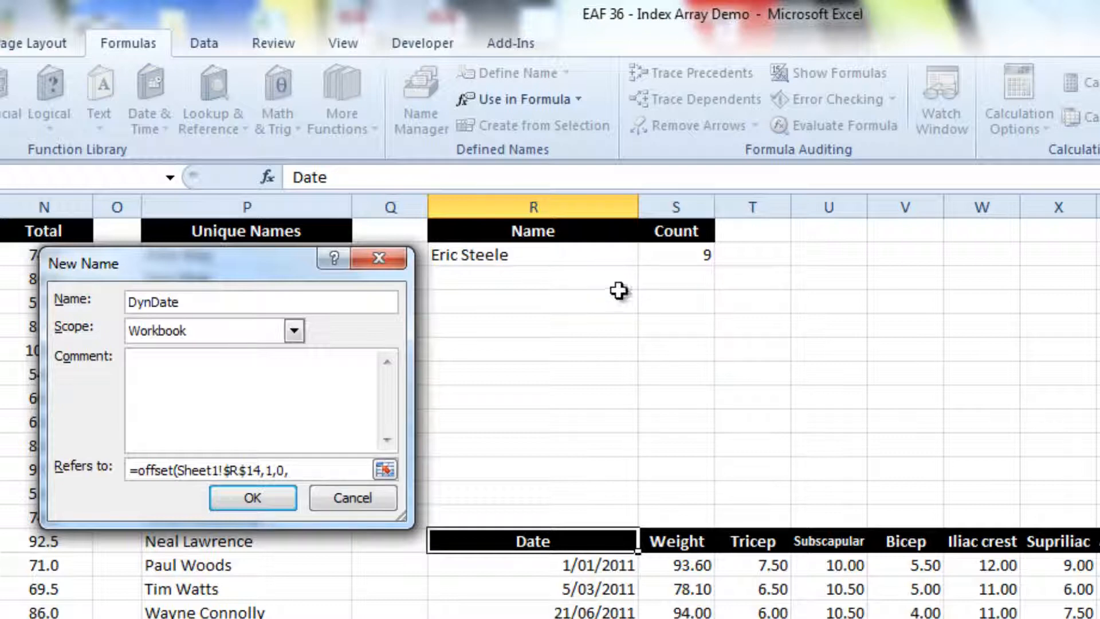
mouse_move(672, 259)
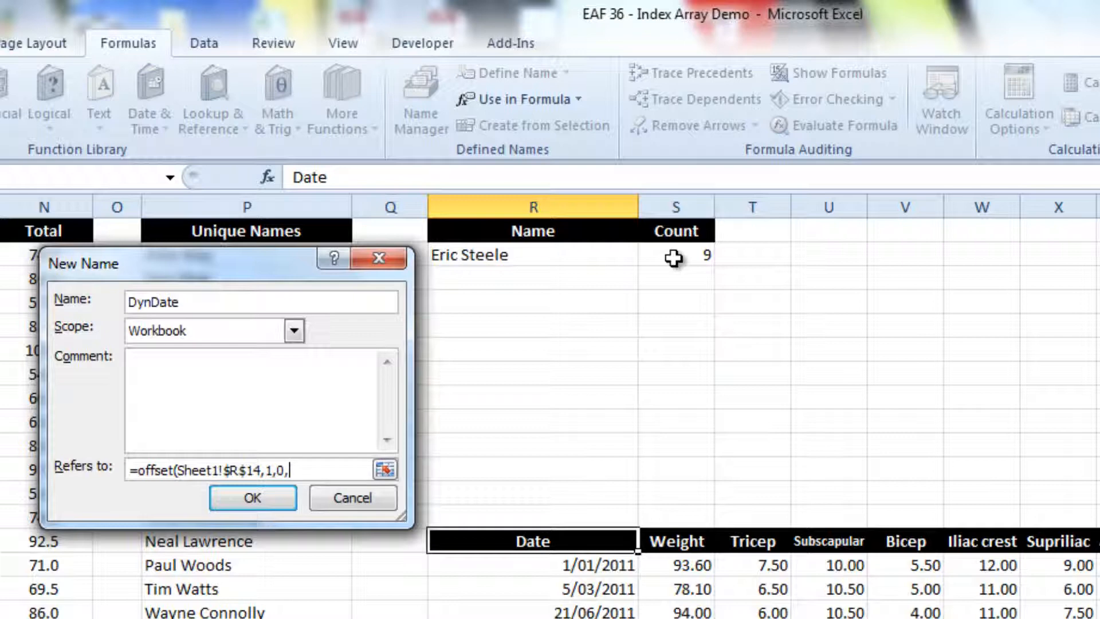
click(675, 254)
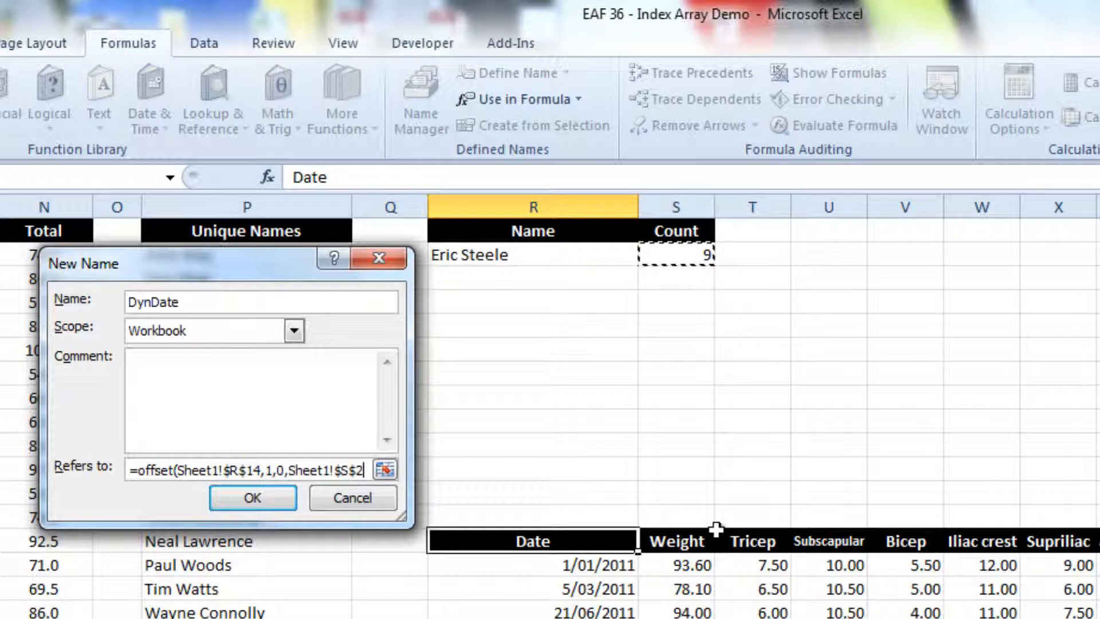
text(,1))
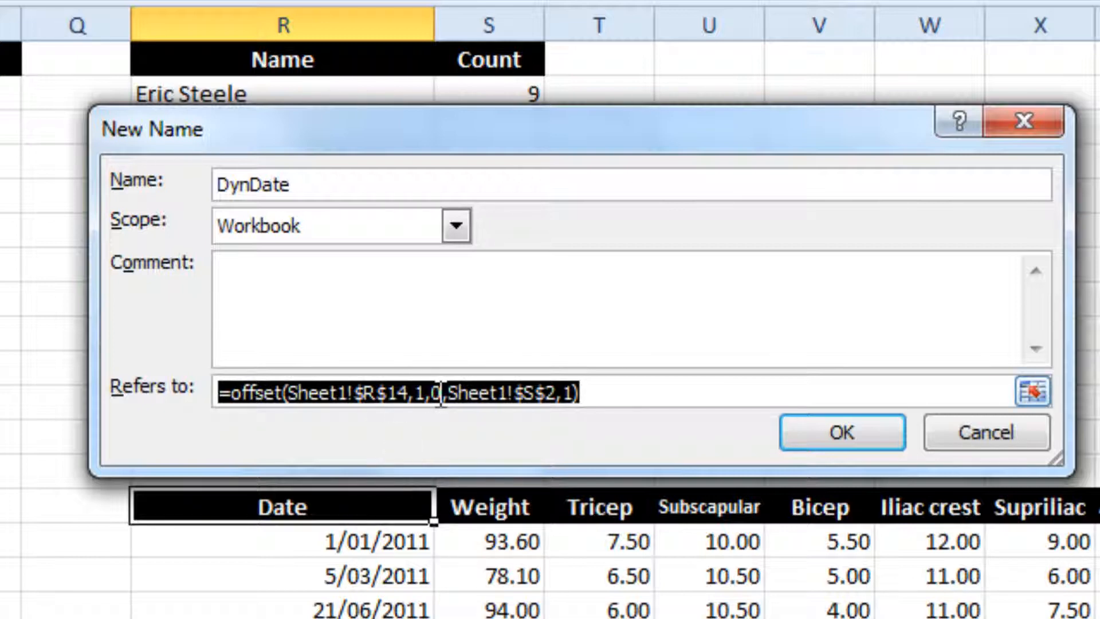
mouse_move(199, 514)
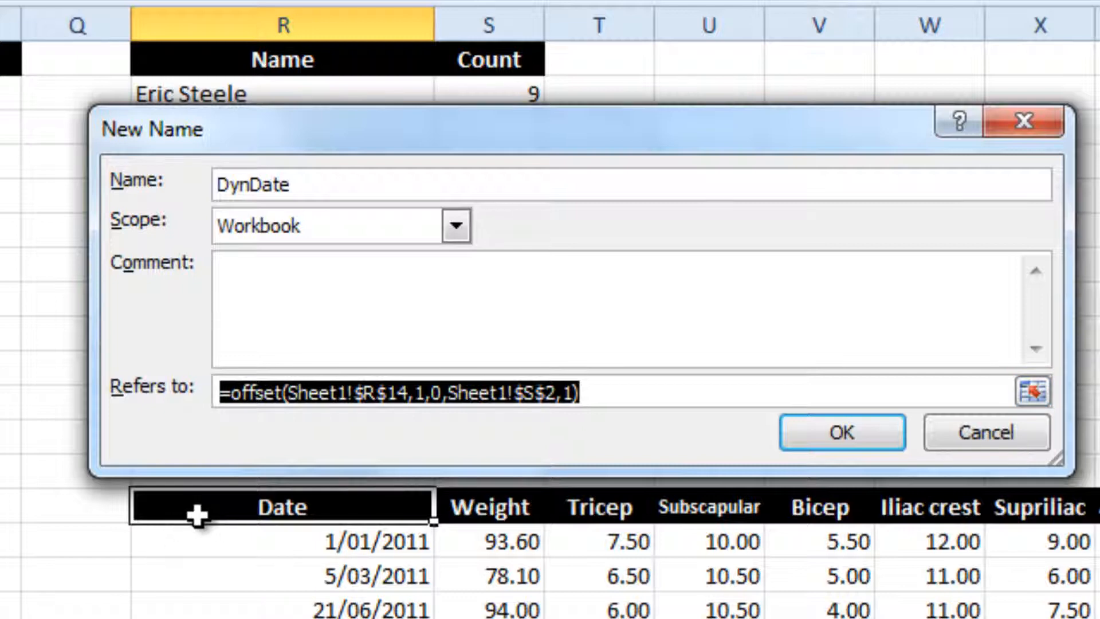
mouse_move(551, 102)
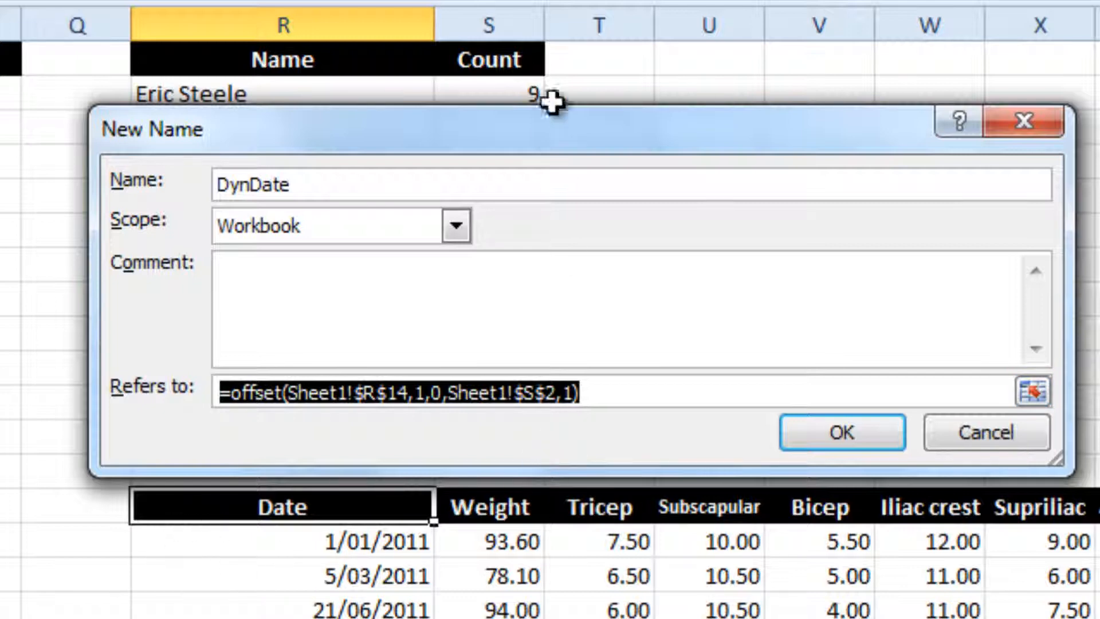
mouse_move(528, 134)
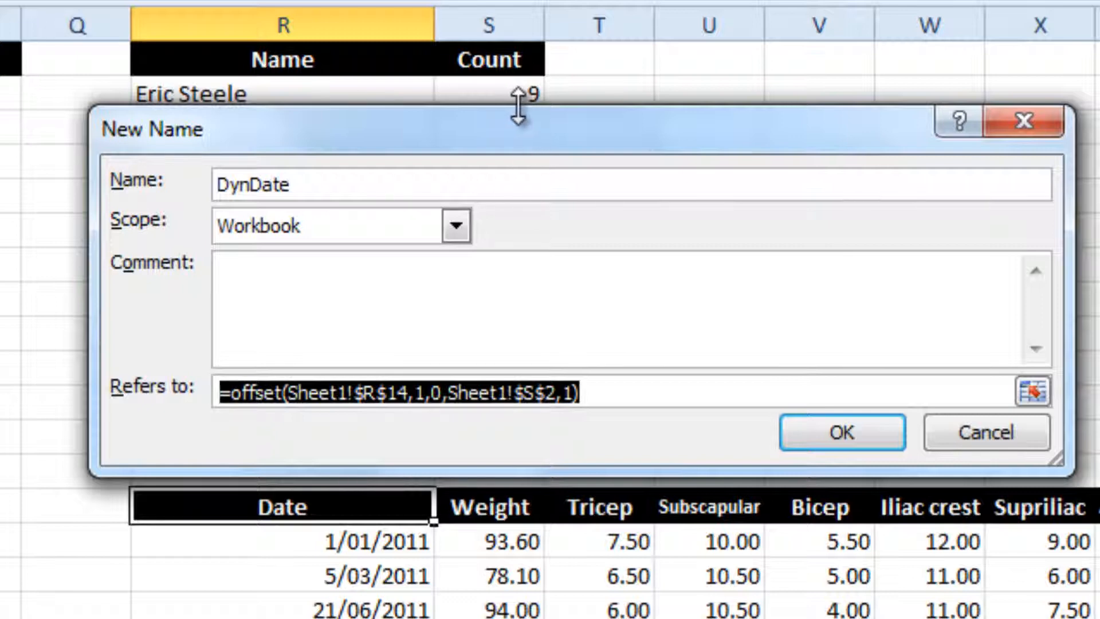
mouse_move(526, 242)
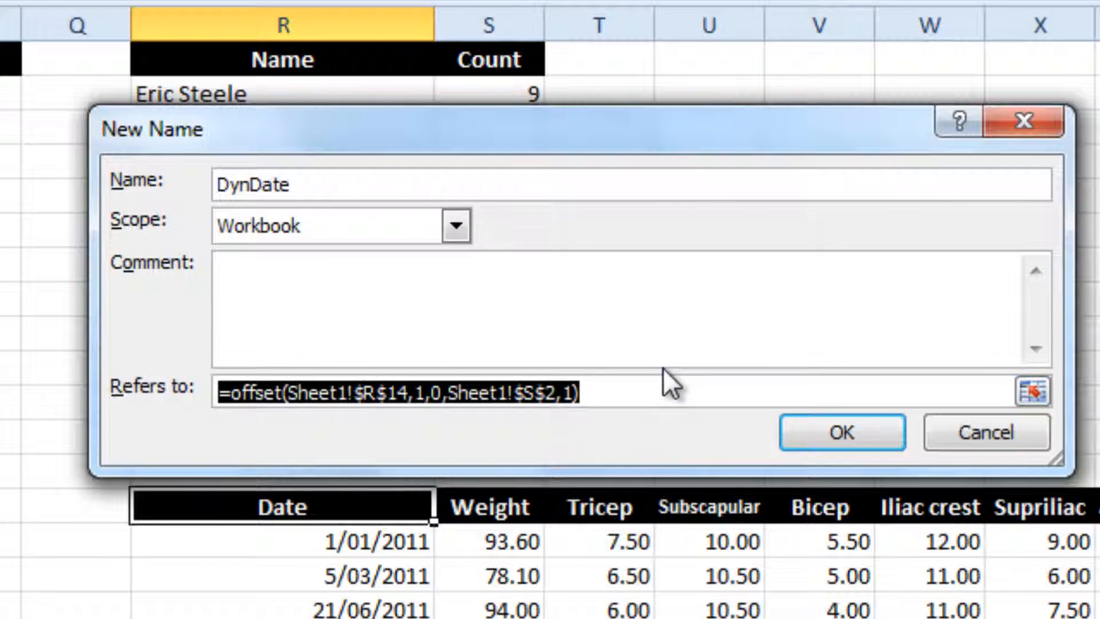
Step: Save DynDate, then define DynWeight and DynTotal with the same count-based OFFSET formula
click(841, 432)
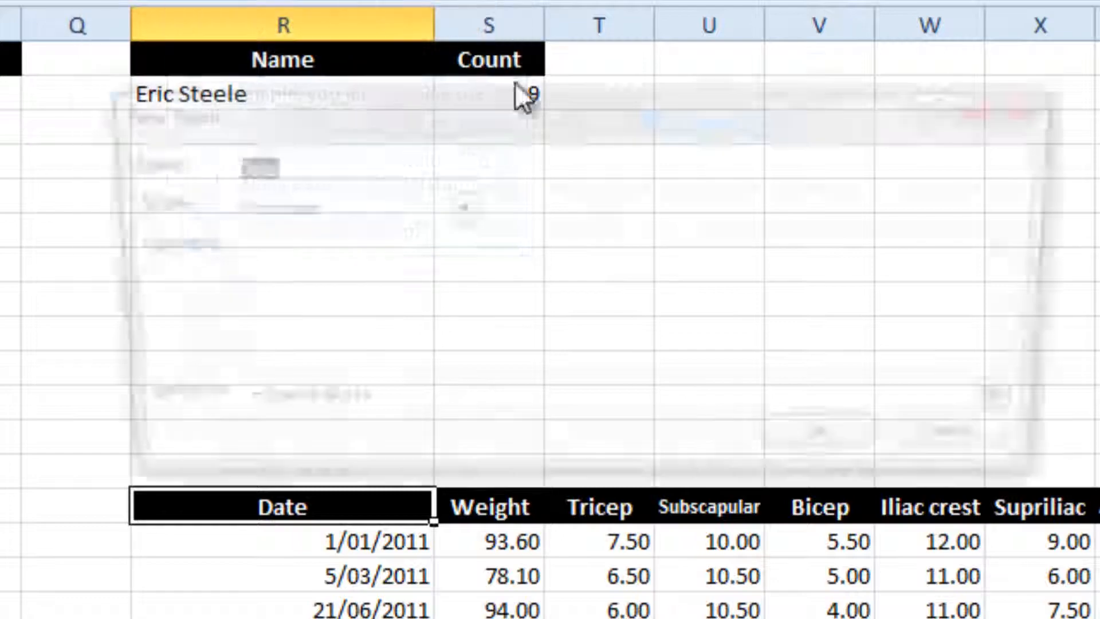
text(D)
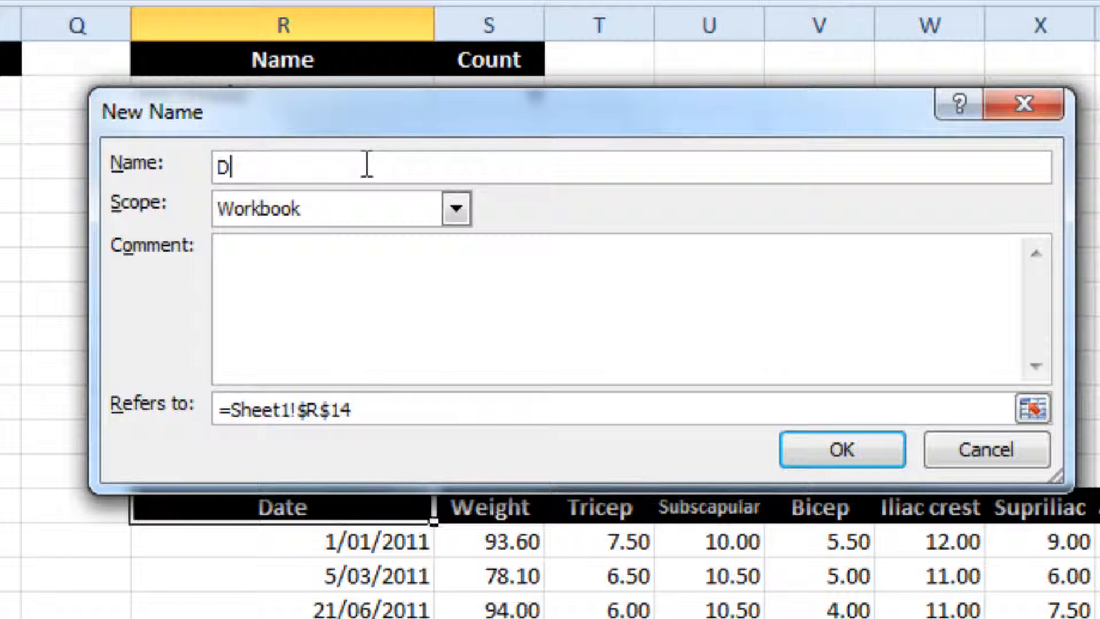
text(ynWeight)
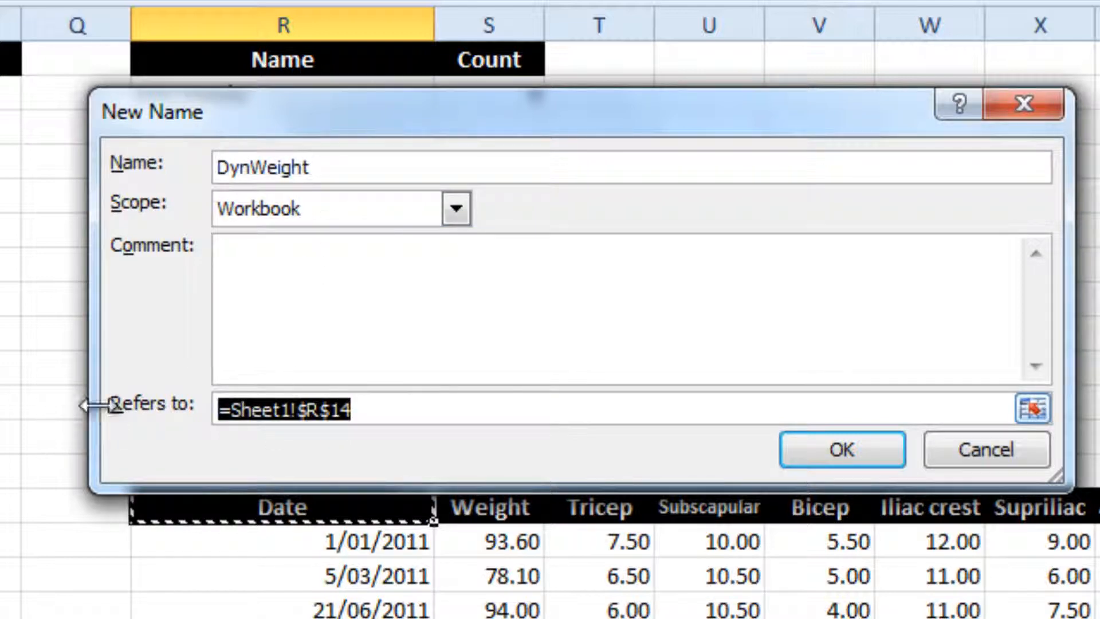
text(=offset(Sheet1!$R$14,1,0,Sheet1!$S$2,1))
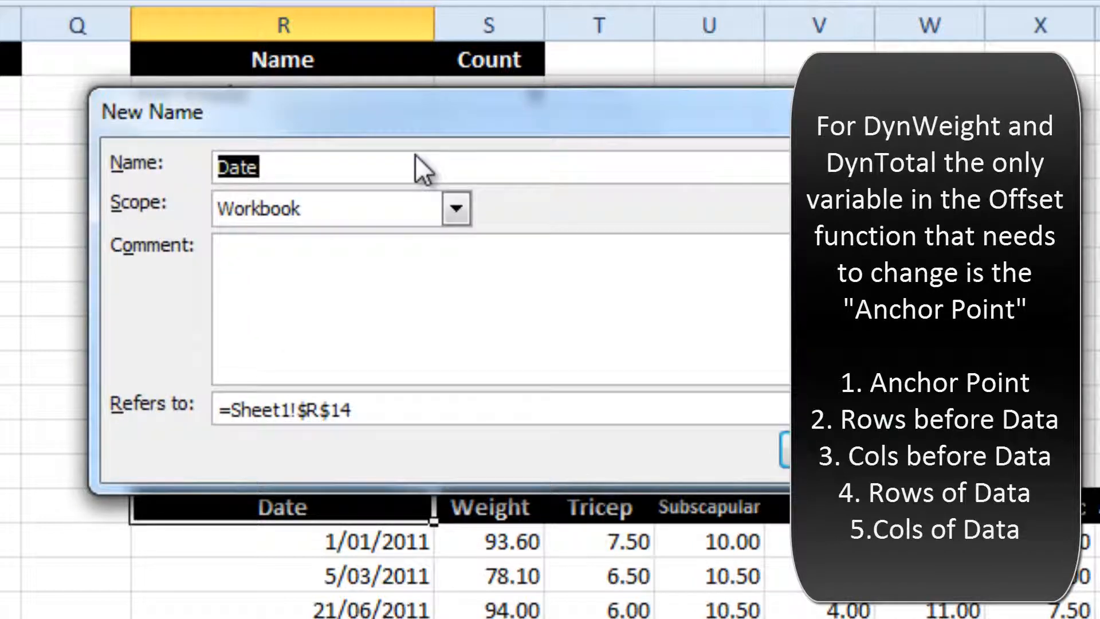
text(DynTotal)
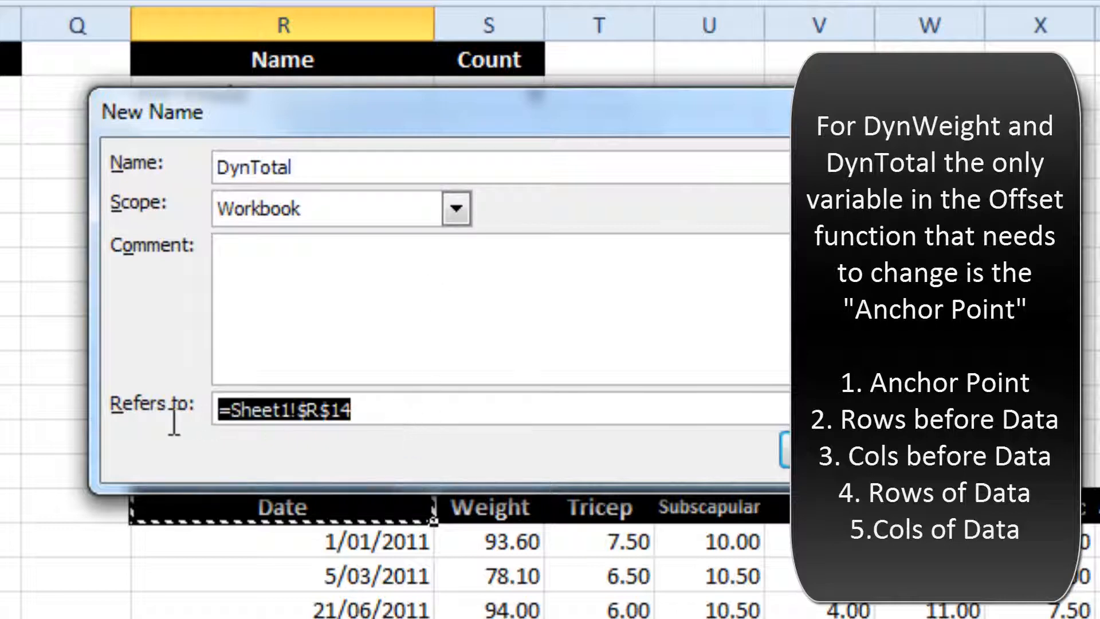
text(=offset(Sheet1!$R$14,1,0,Sheet1!$S$2,1))
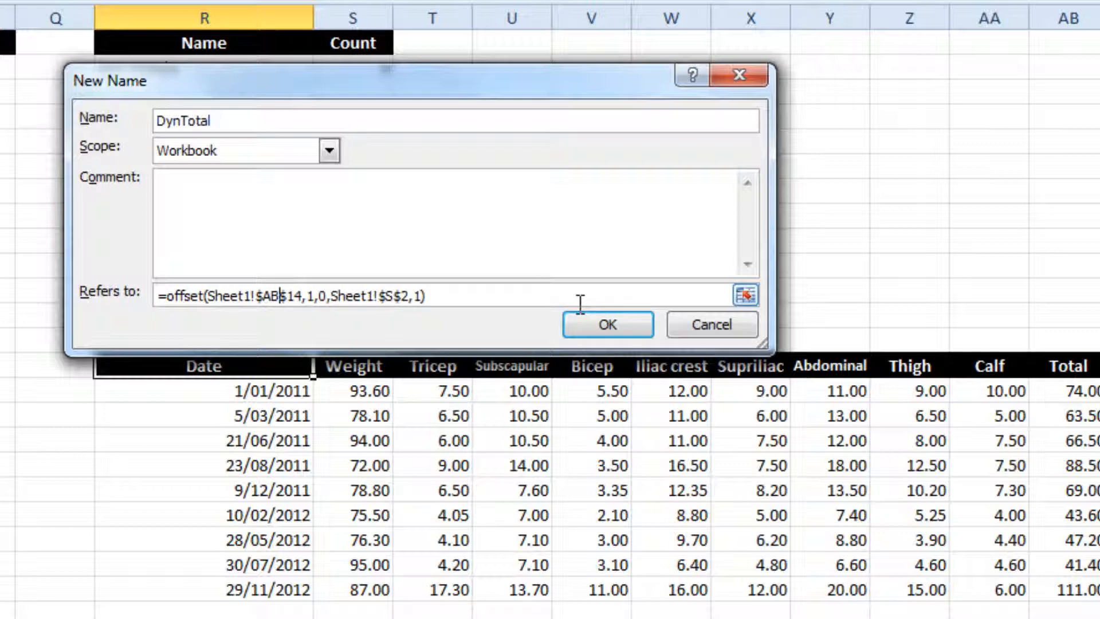
mouse_move(384, 86)
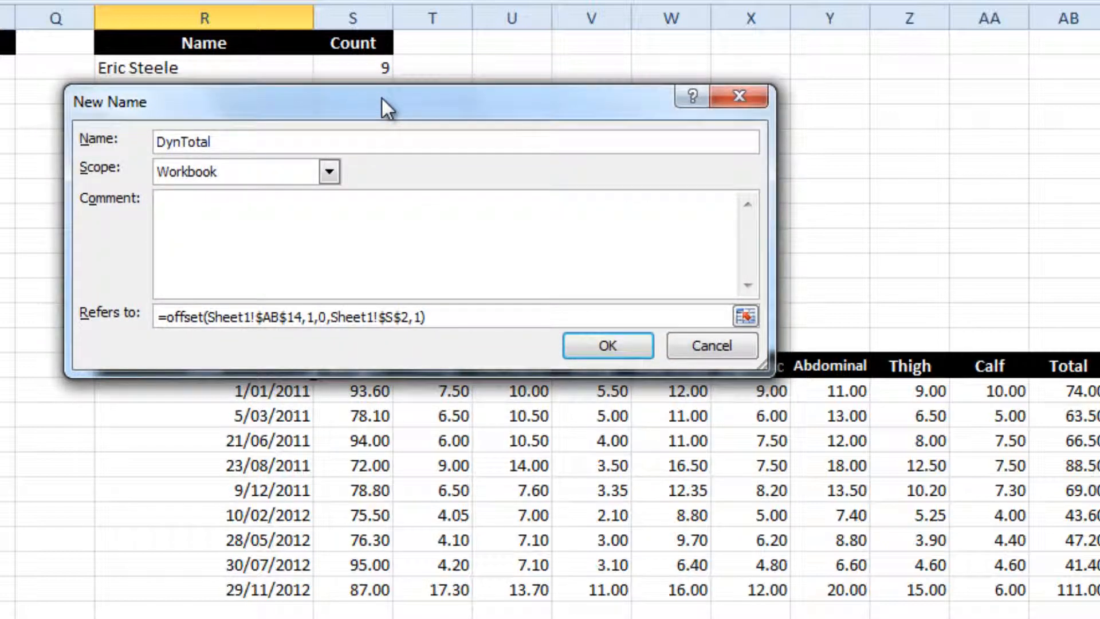
mouse_move(365, 71)
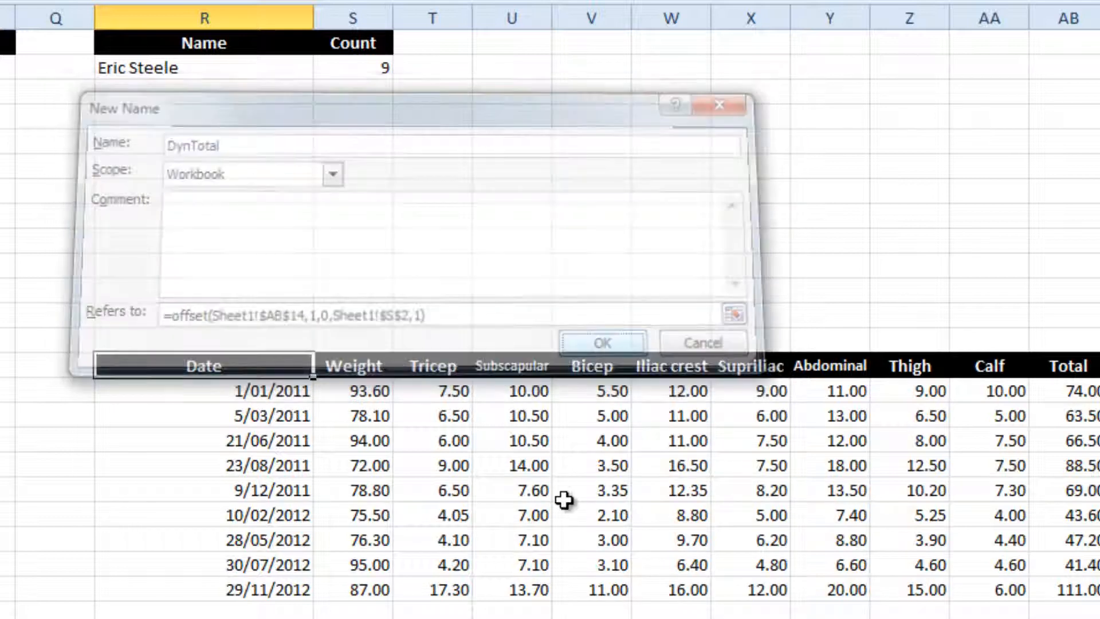
Step: Save DynTotal, close the name list, and select the Date and Weight range R14:S23
click(601, 344)
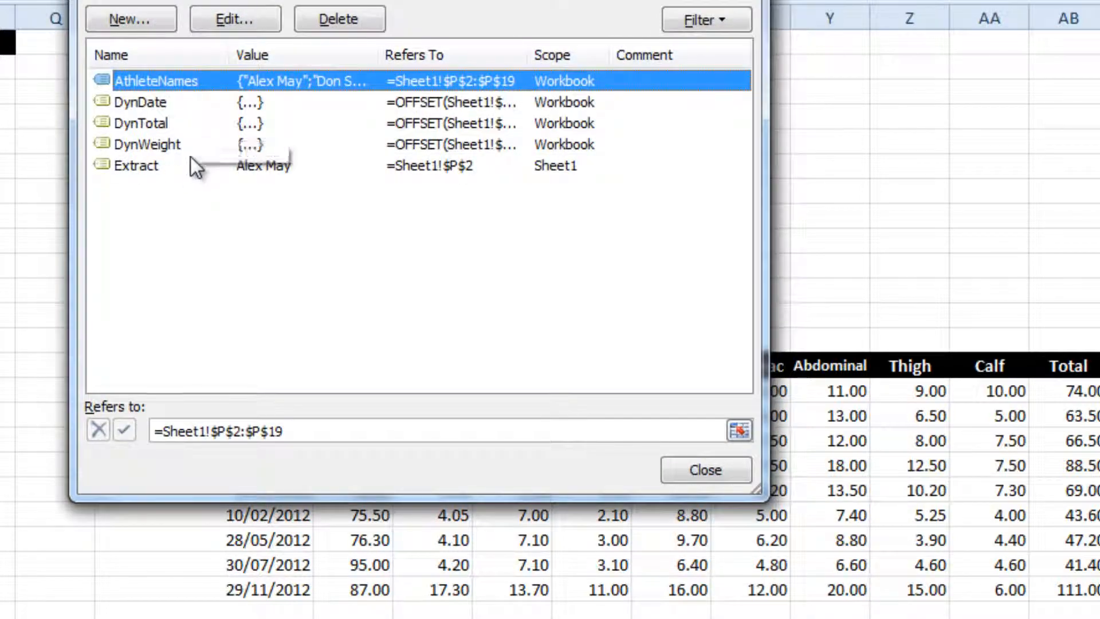
click(705, 469)
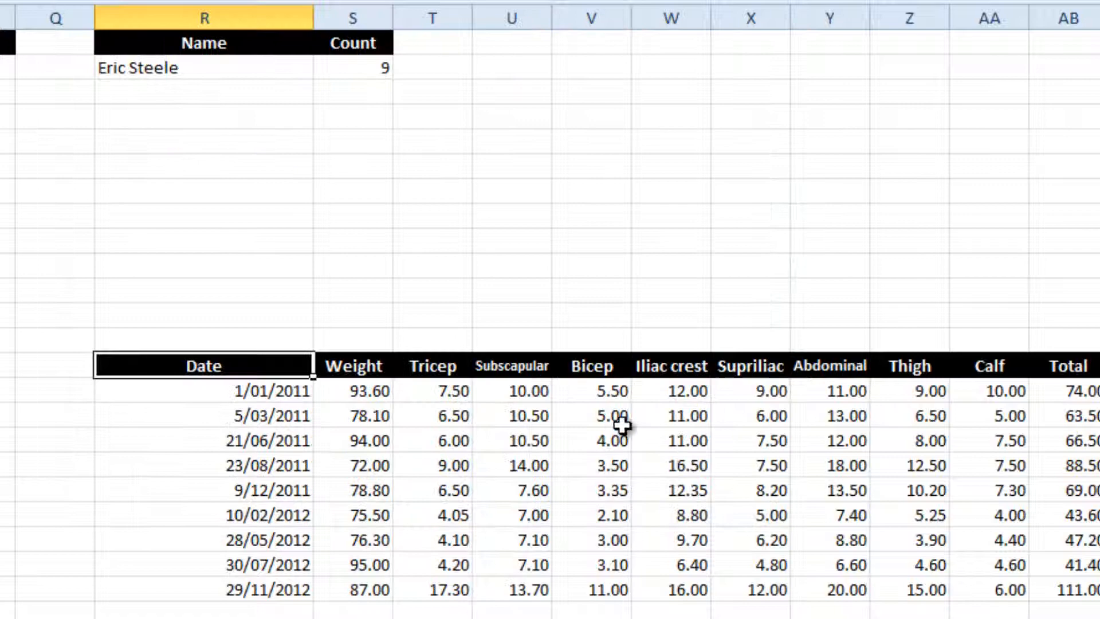
drag(203, 391, 372, 590)
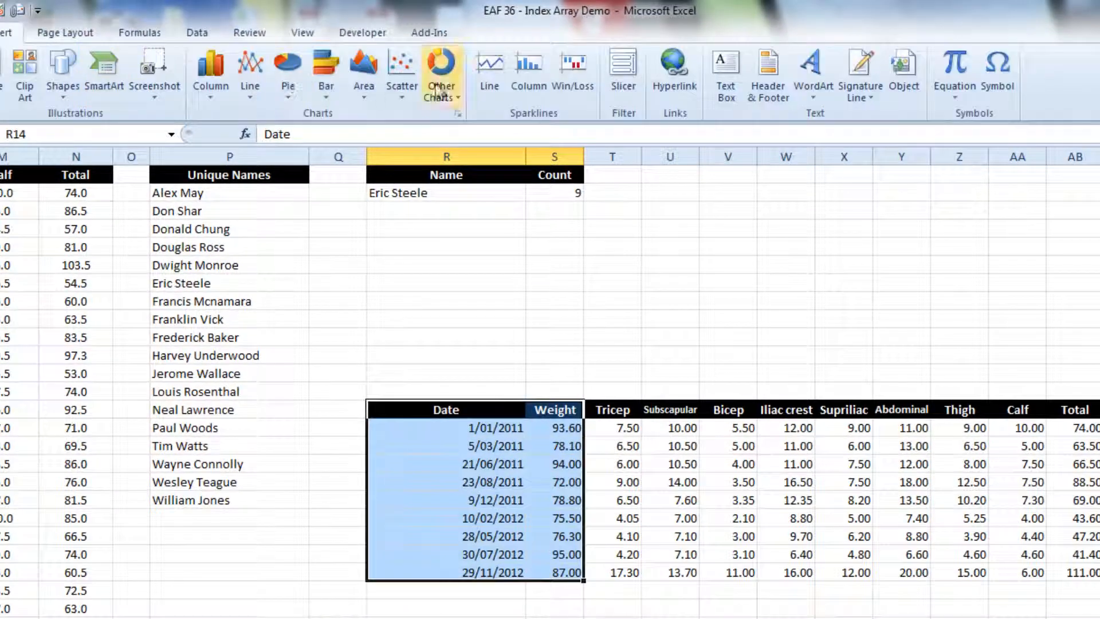
Step: Insert a basic 2-D line chart of the selected Date and Weight data
click(249, 70)
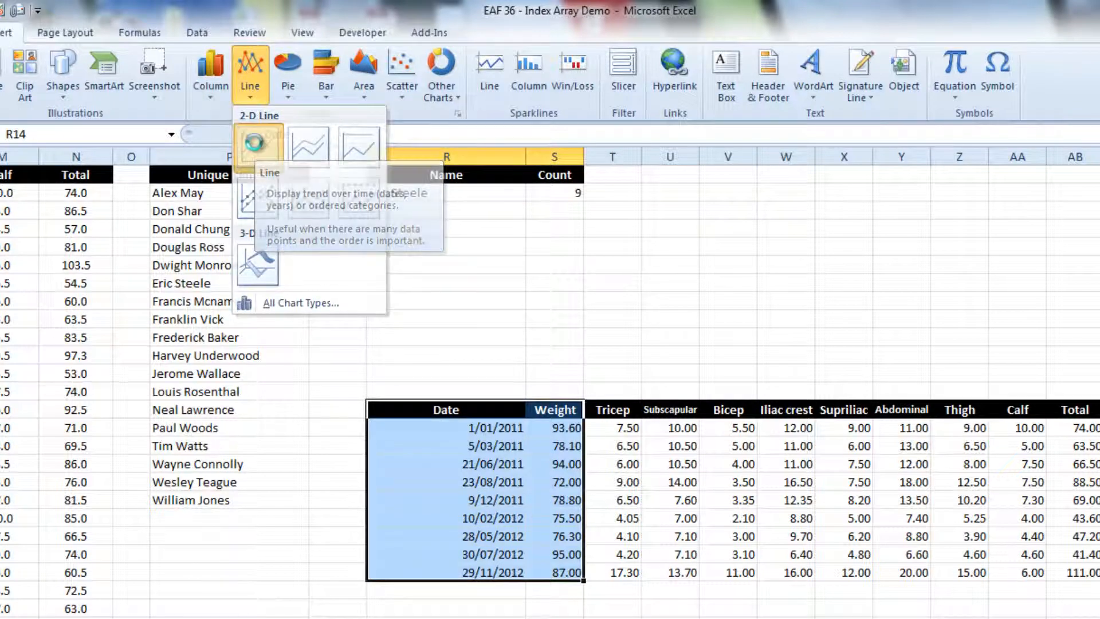
click(258, 143)
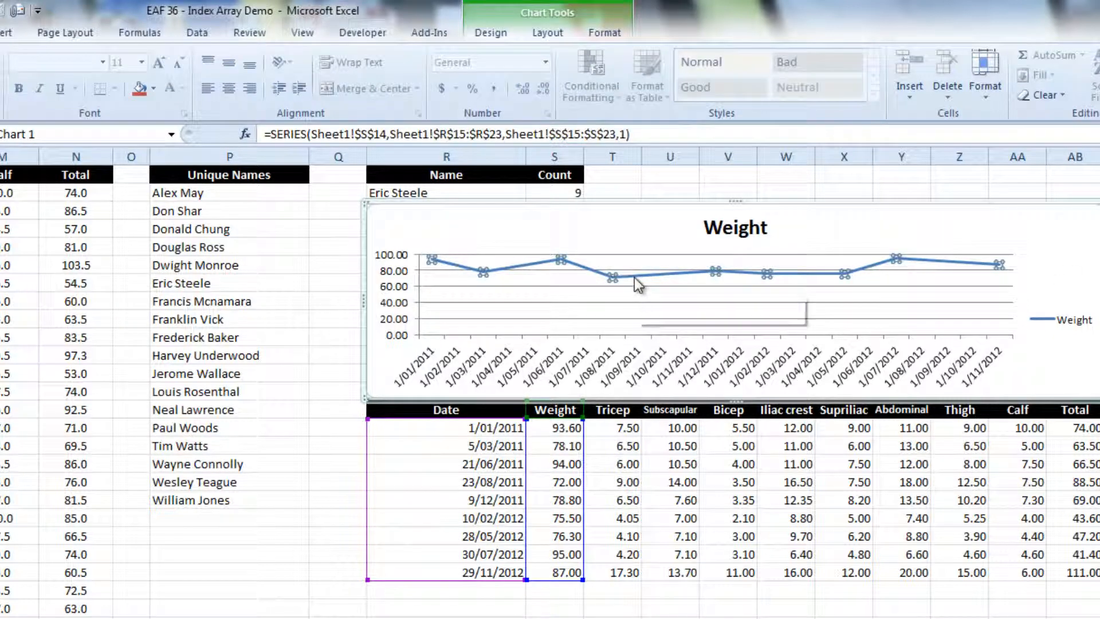
mouse_move(635, 279)
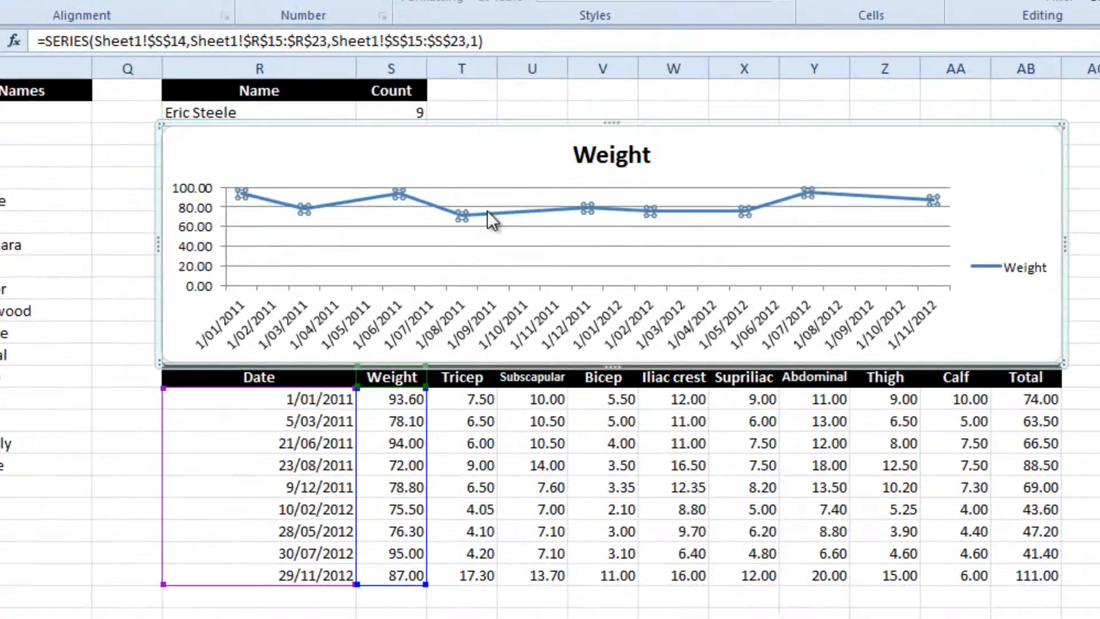
Step: Set the chart's horizontal axis labels to the DynDate named range
right_click(484, 216)
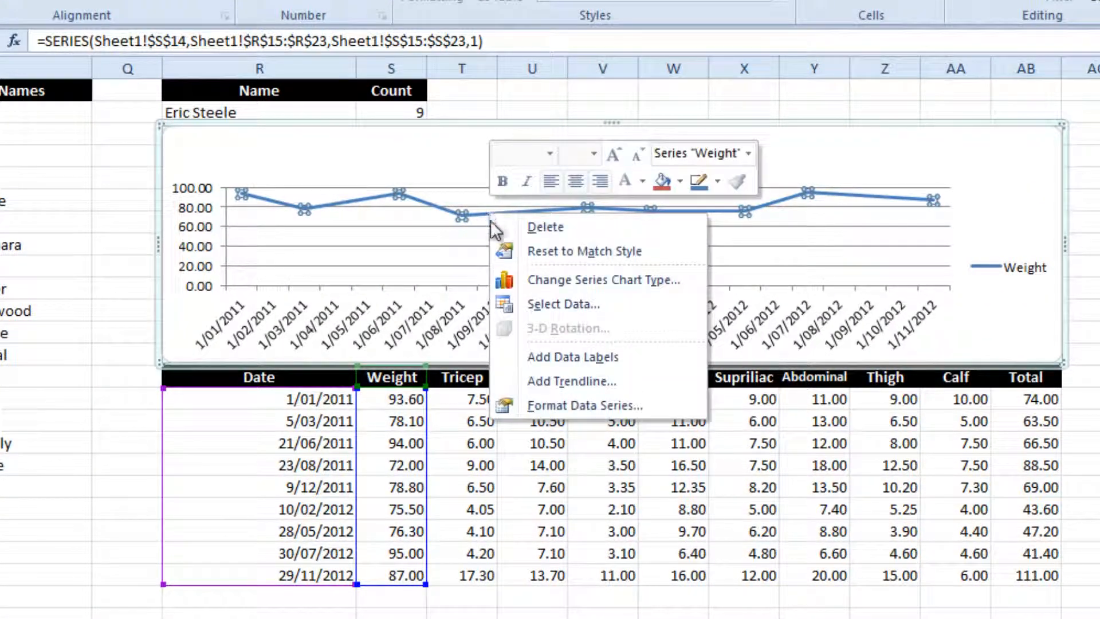
mouse_move(564, 303)
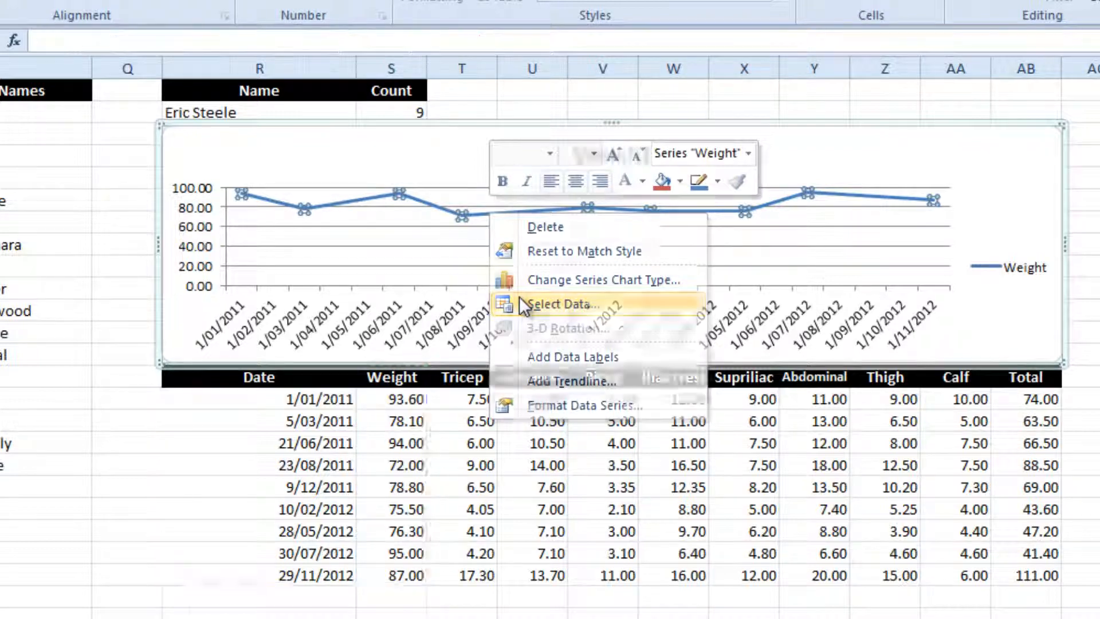
click(562, 303)
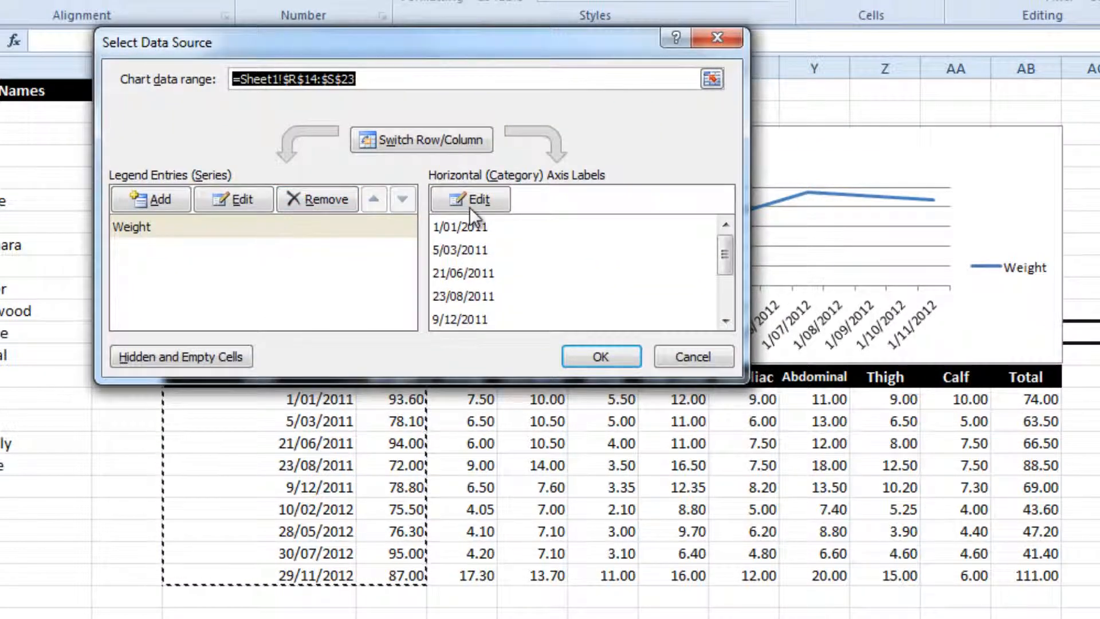
click(469, 200)
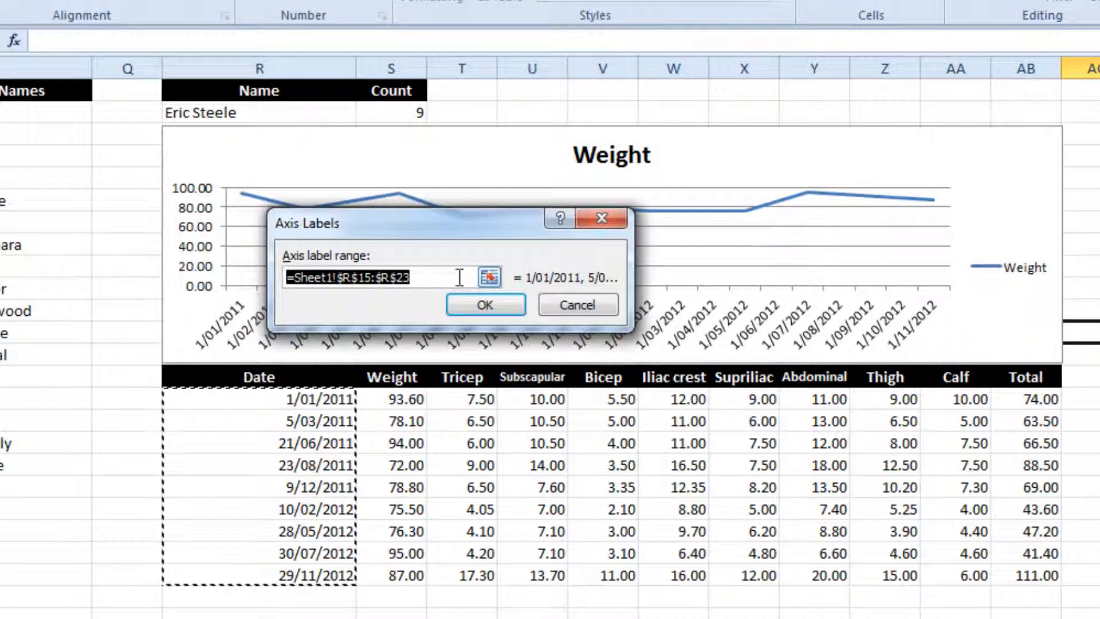
click(365, 277)
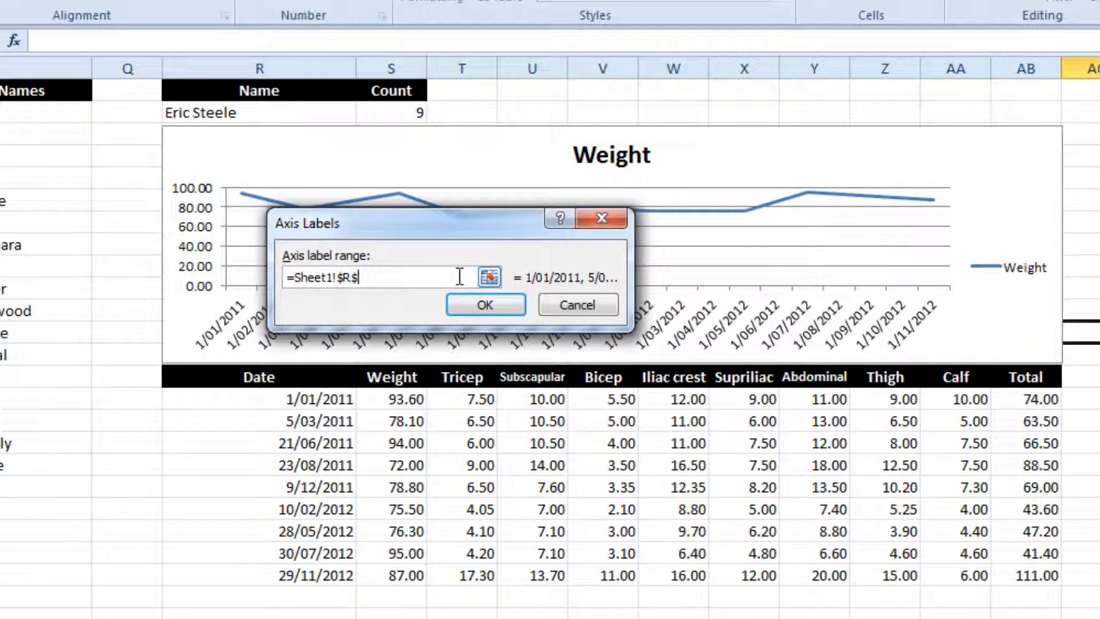
key(BackSpace)
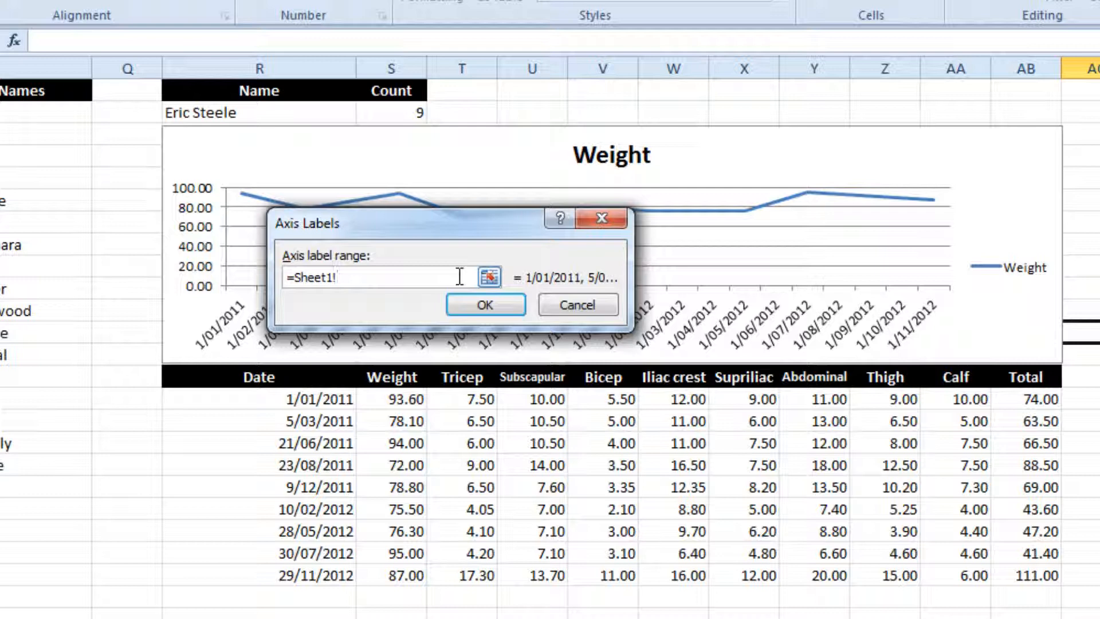
text(DynDate)
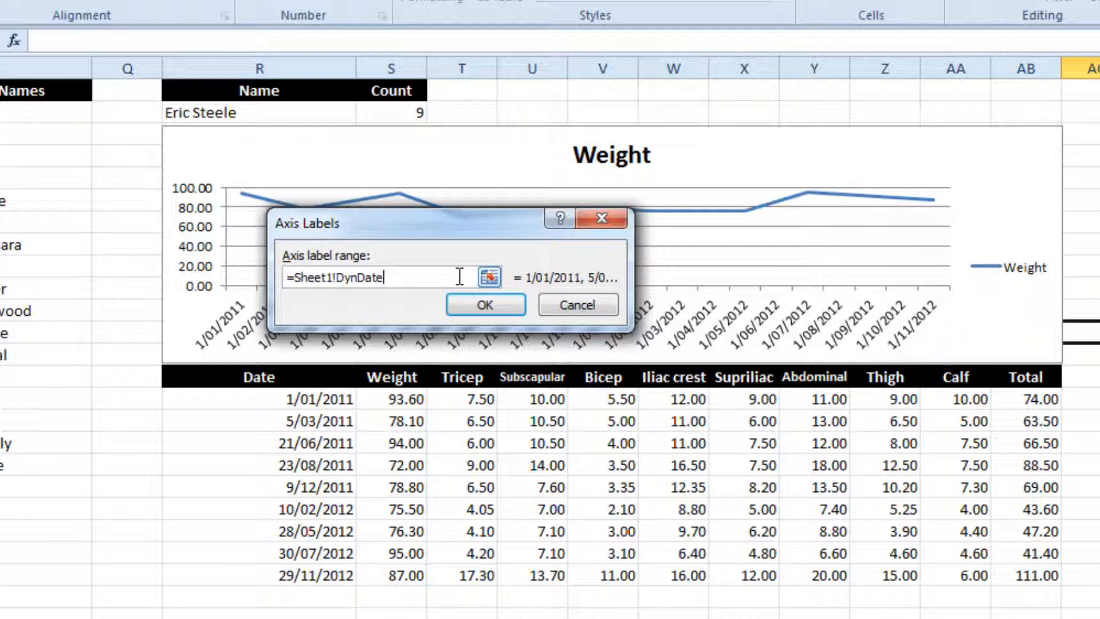
click(484, 305)
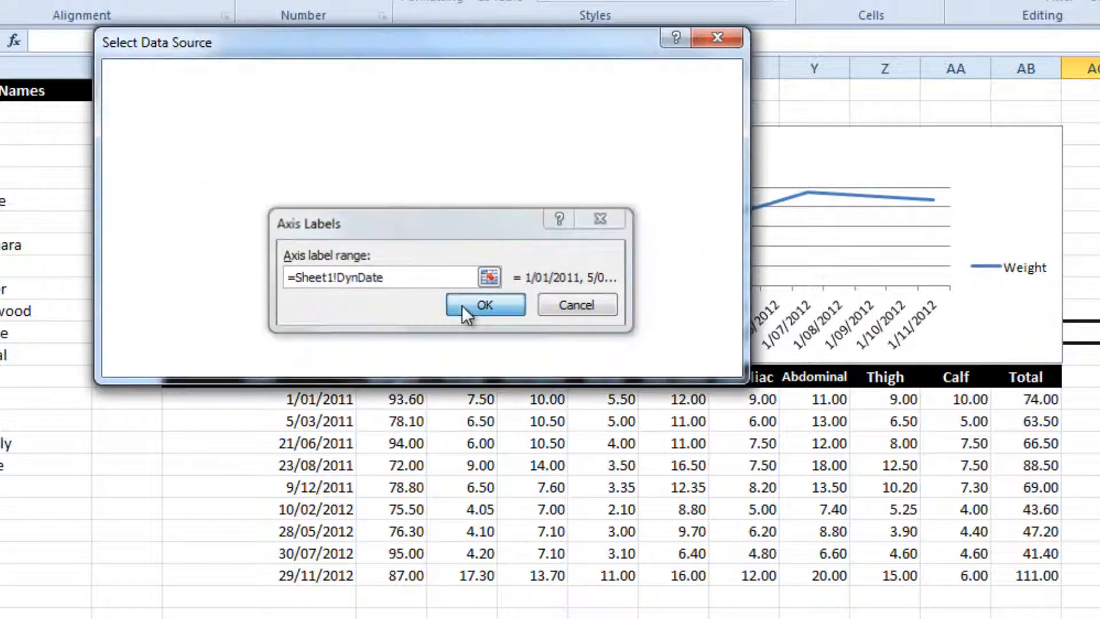
Step: Point the Weight series values to the DynWeight named range
click(482, 304)
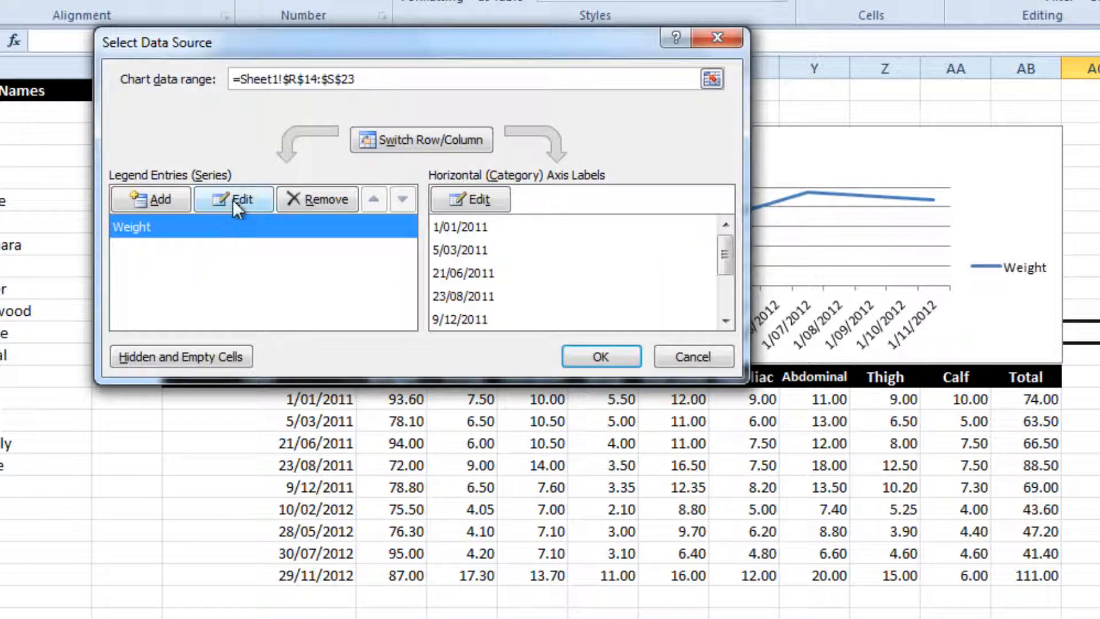
click(234, 199)
text(=Sheet1!DynWeight)
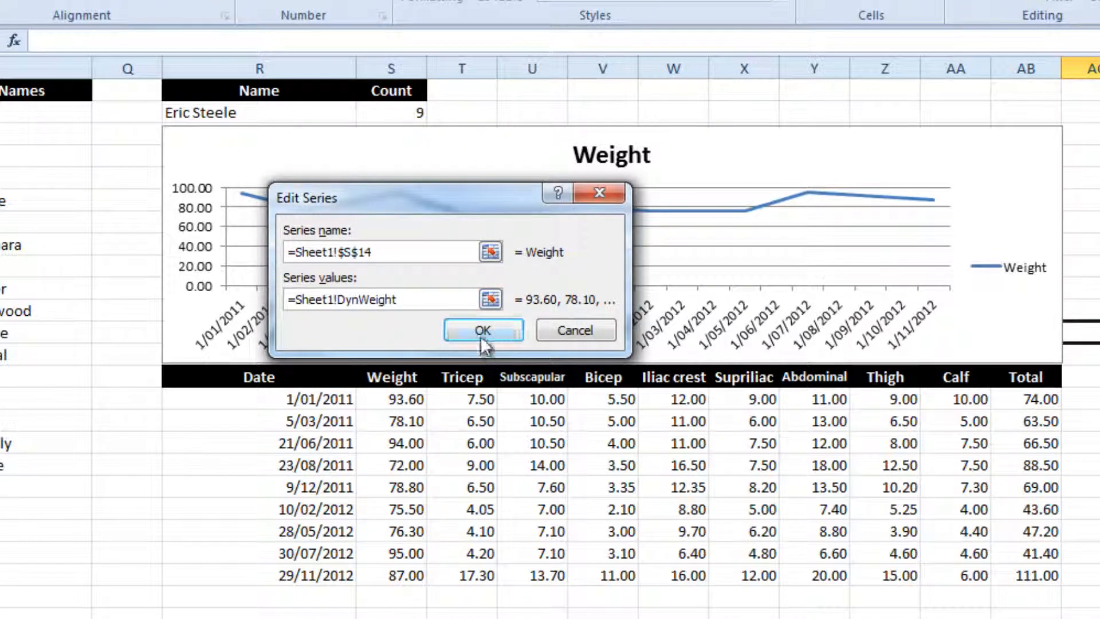
click(481, 331)
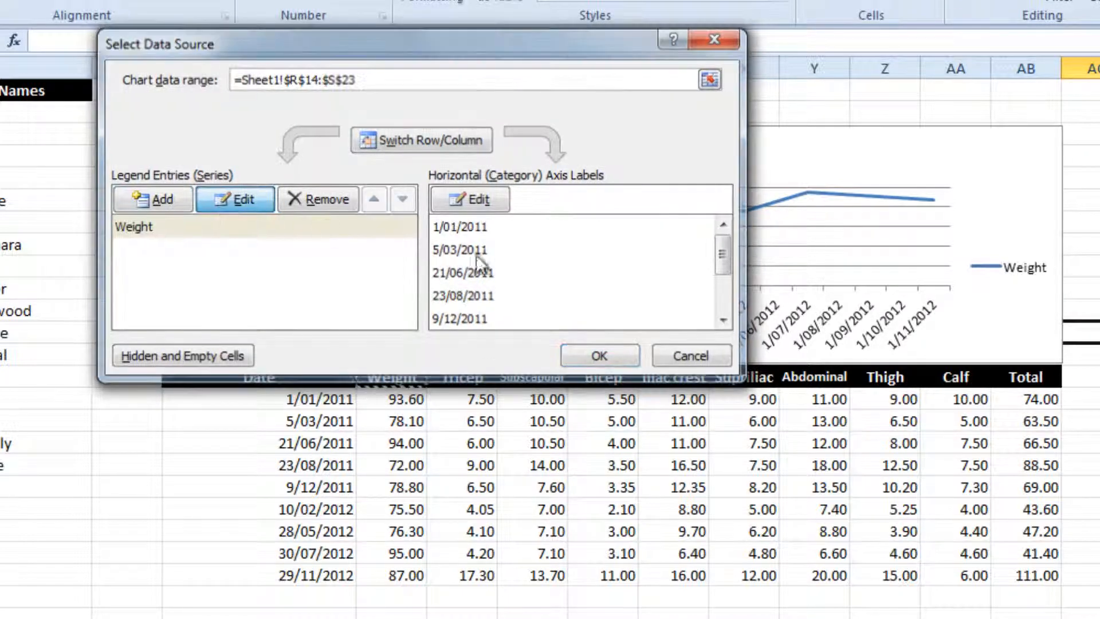
click(234, 199)
text(Index Array Demo.xlsx'!DynWeight)
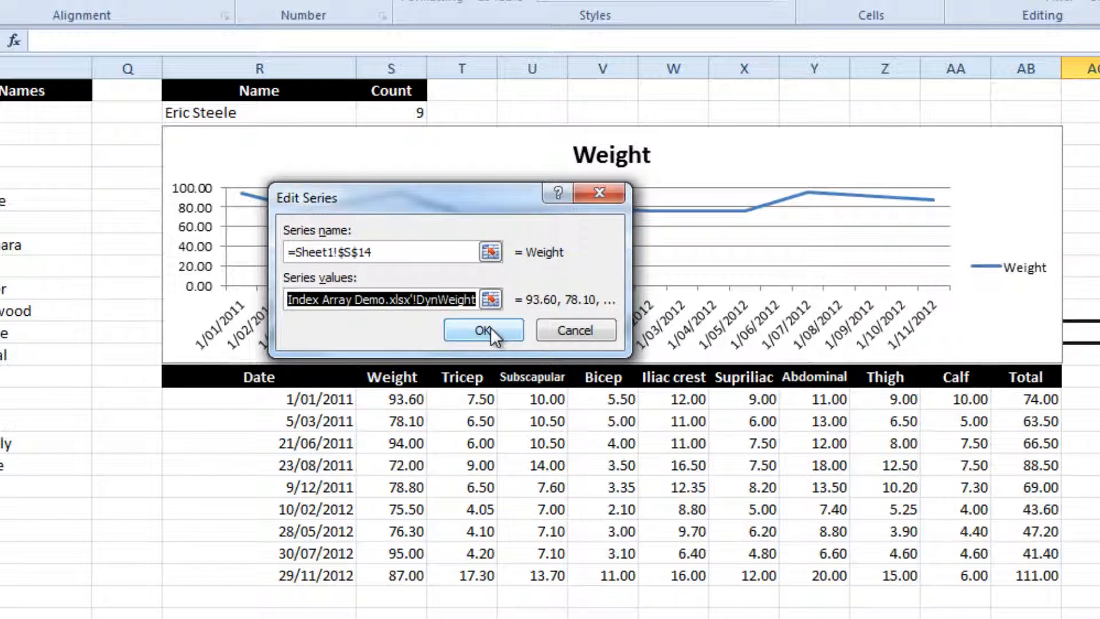
click(482, 330)
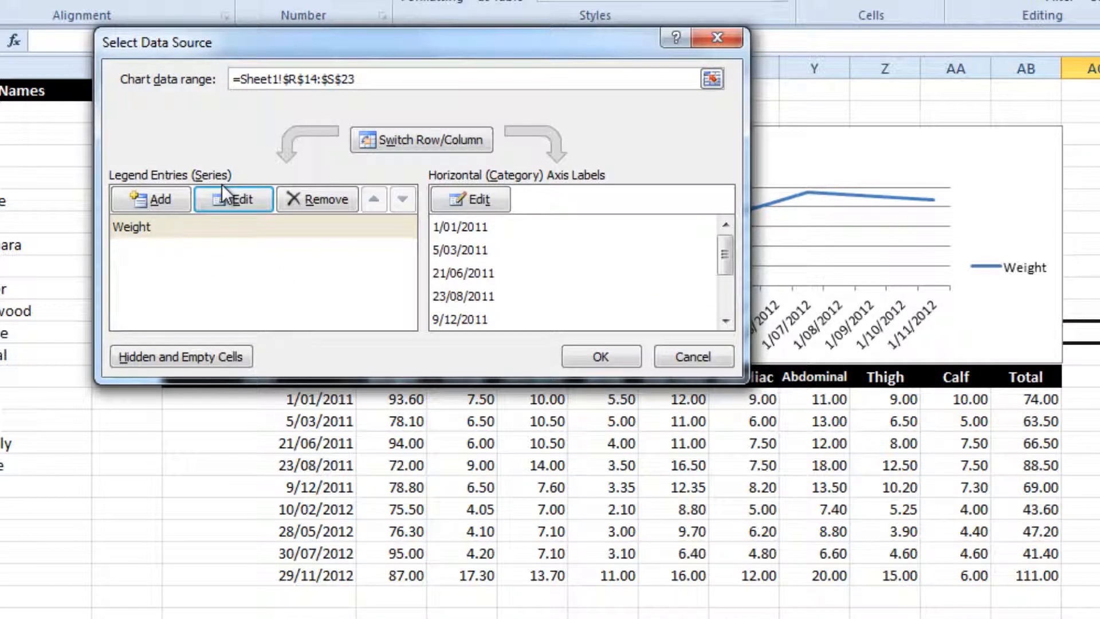
Step: Add a series named 'SF Total' with values from DynTotal and apply the changes
click(150, 199)
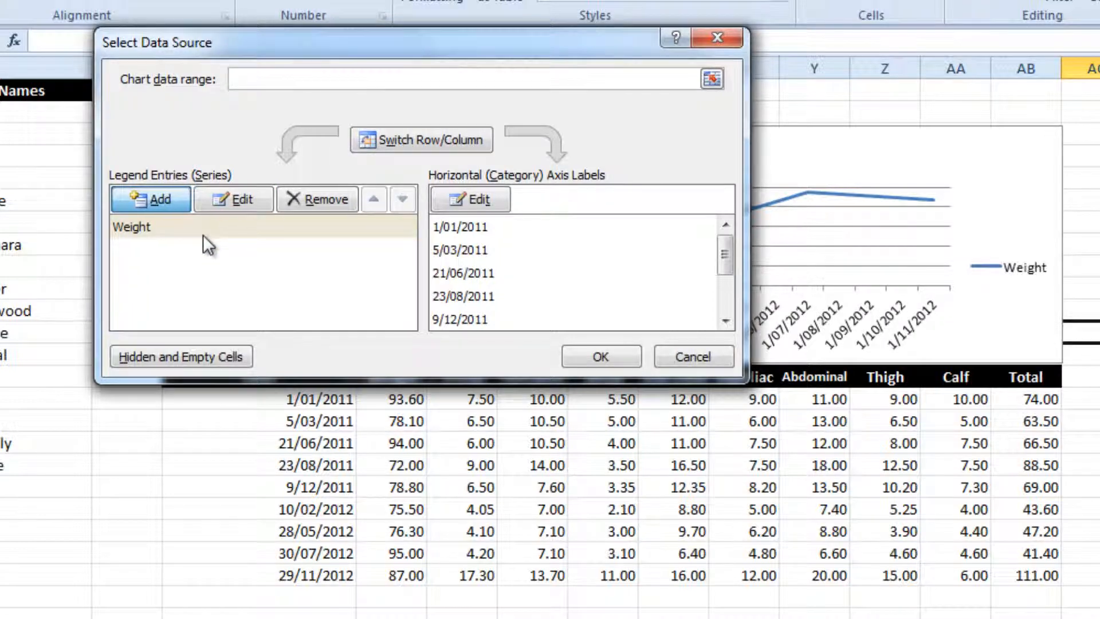
click(149, 200)
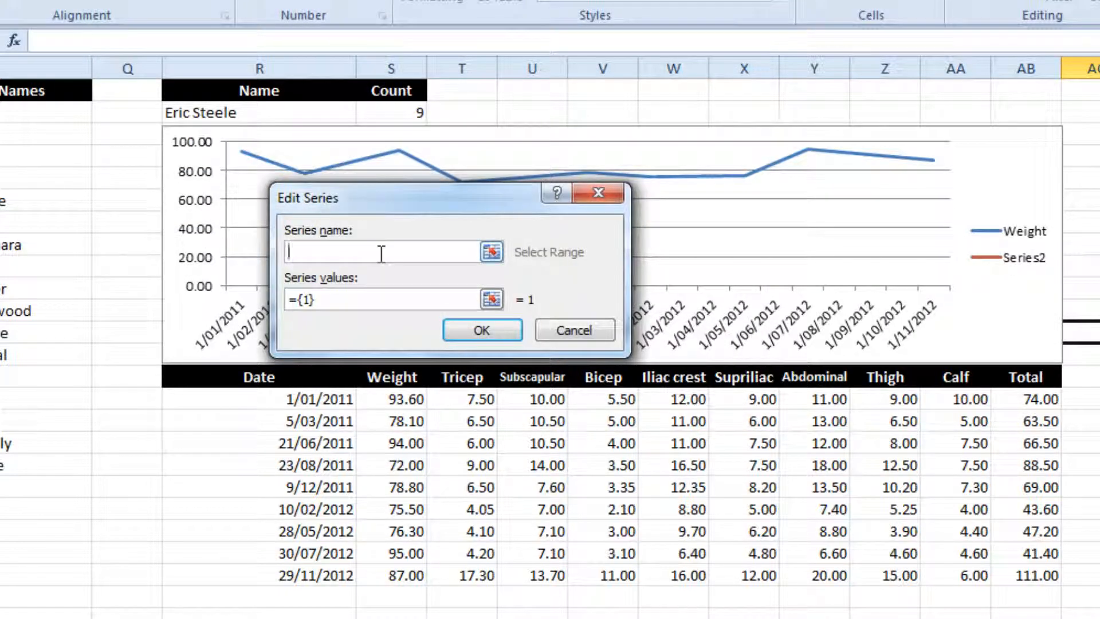
mouse_move(734, 365)
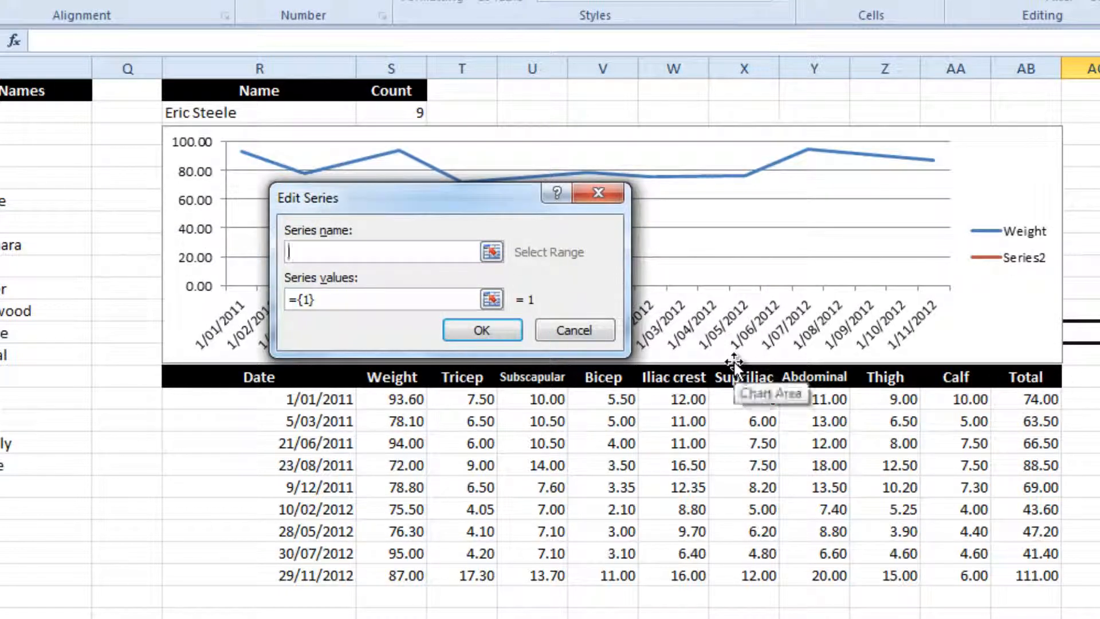
text(SF)
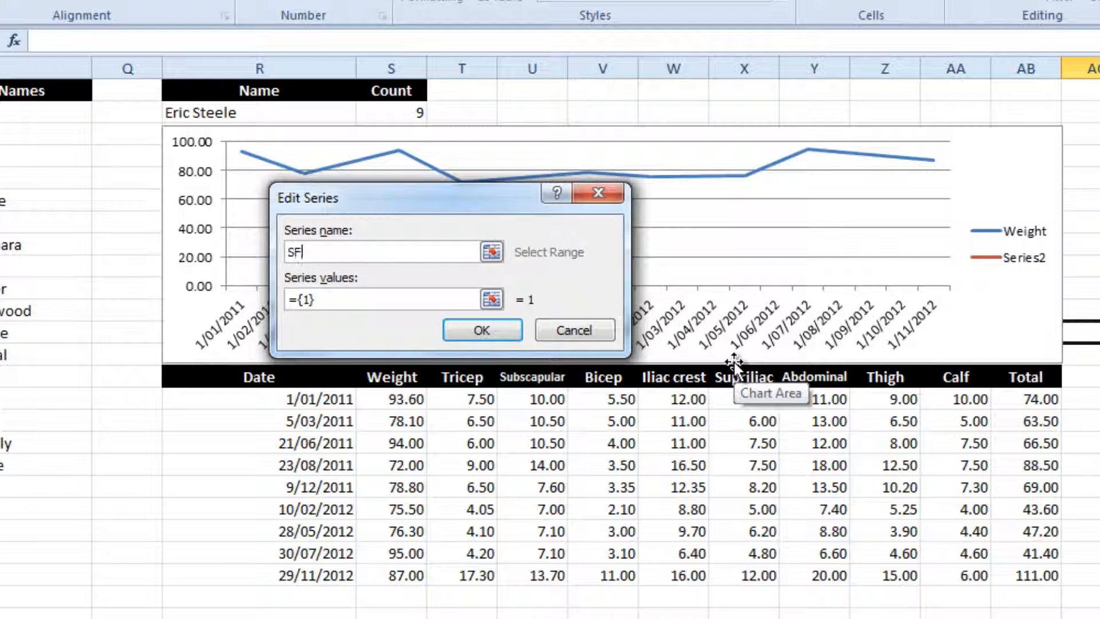
text(Total)
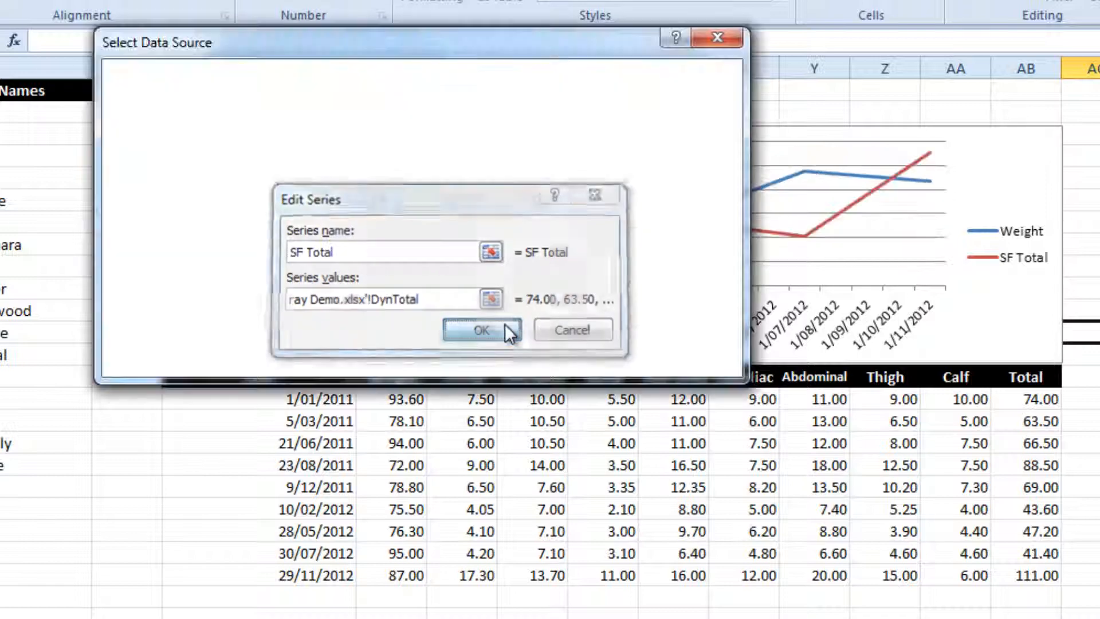
click(482, 330)
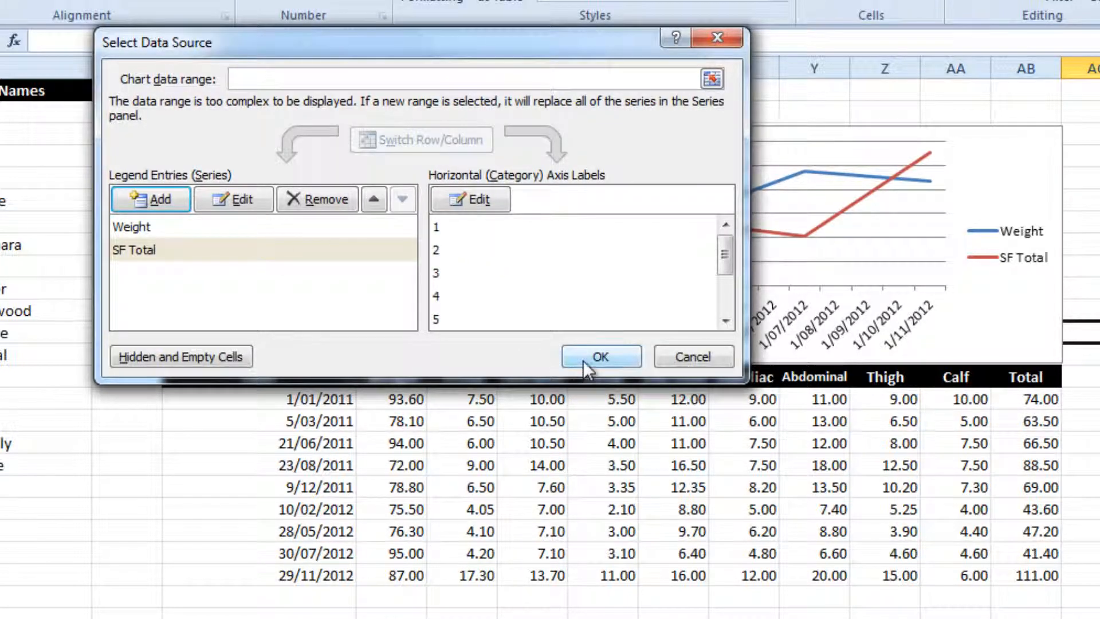
click(599, 356)
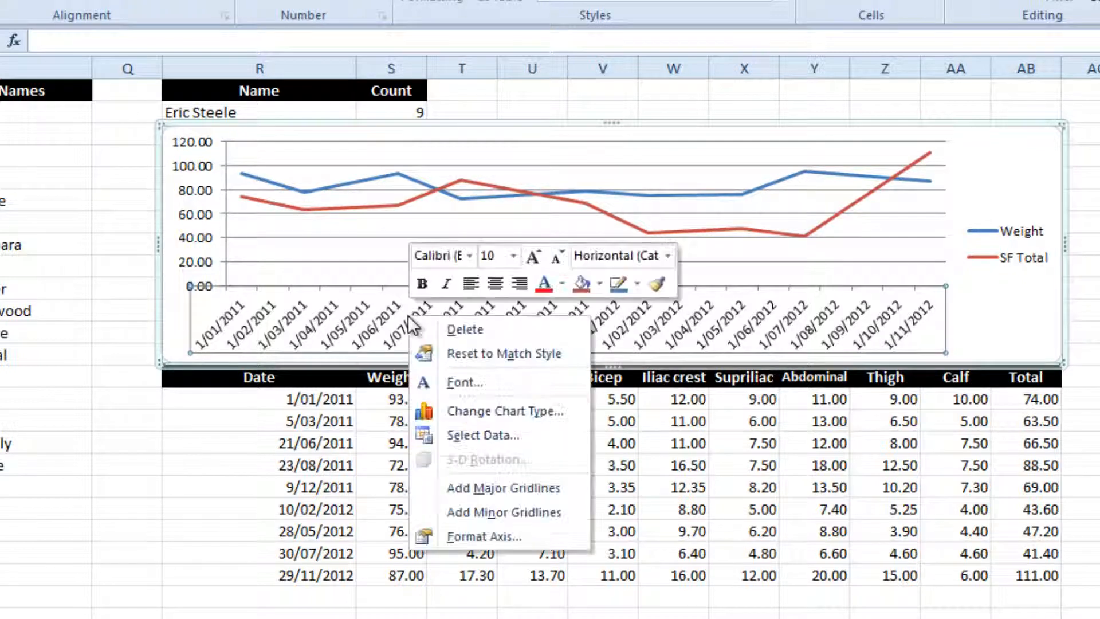
mouse_move(484, 536)
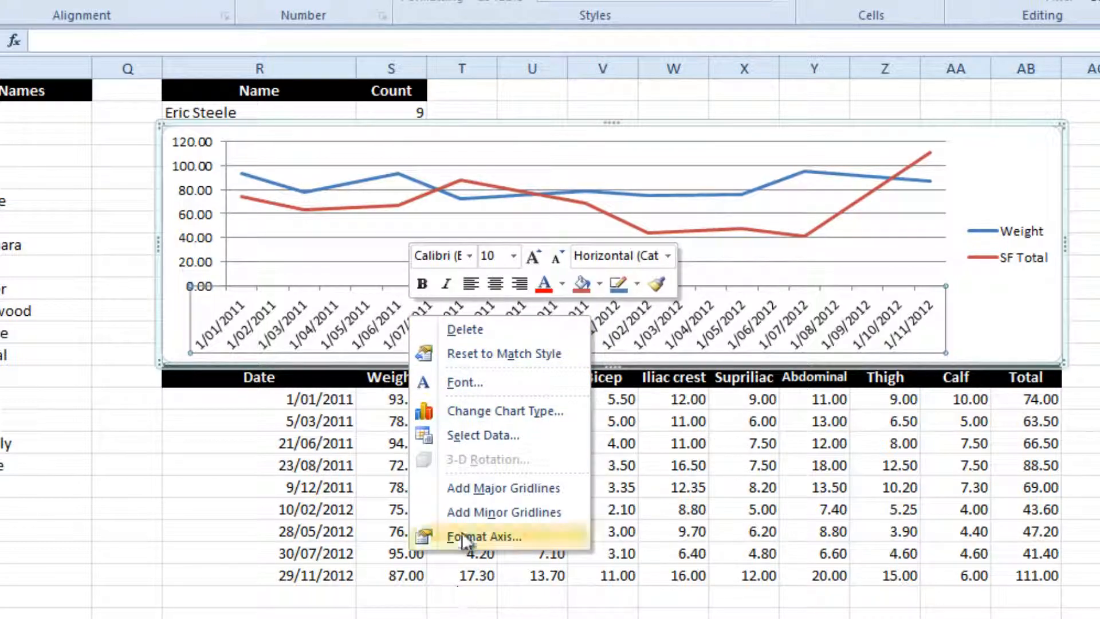
Step: Change the horizontal axis to a text axis so each measurement date gets a label
click(482, 537)
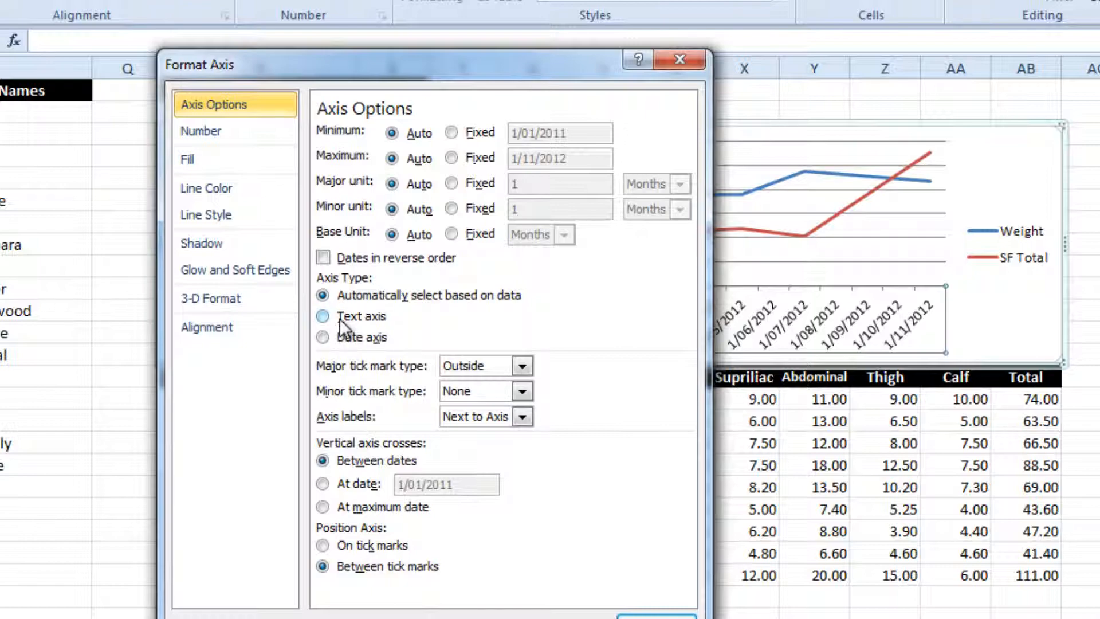
click(322, 316)
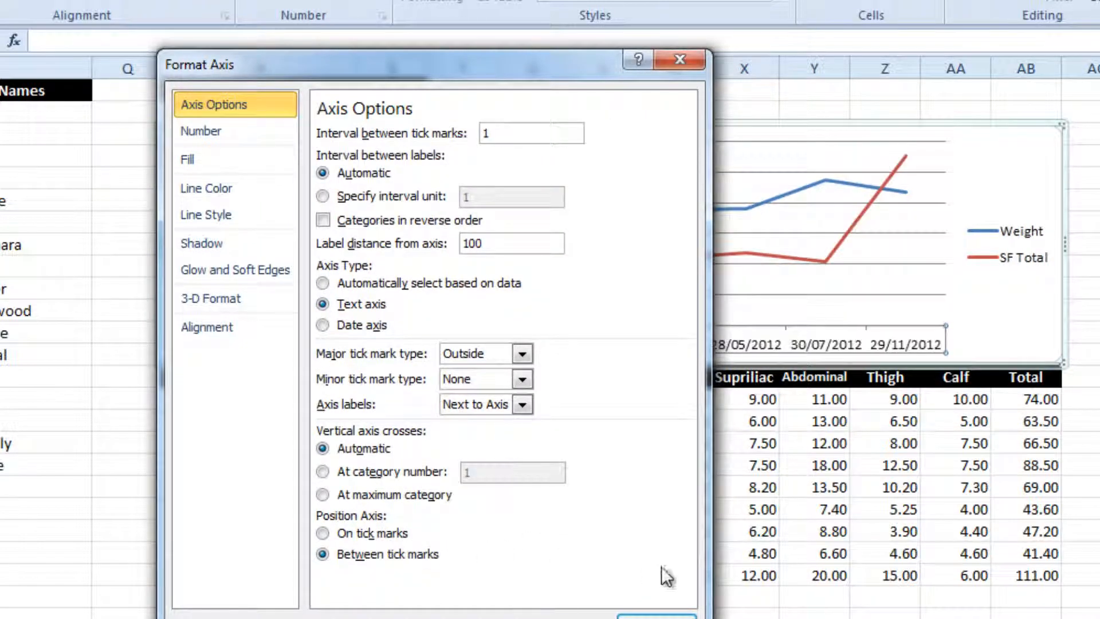
click(679, 59)
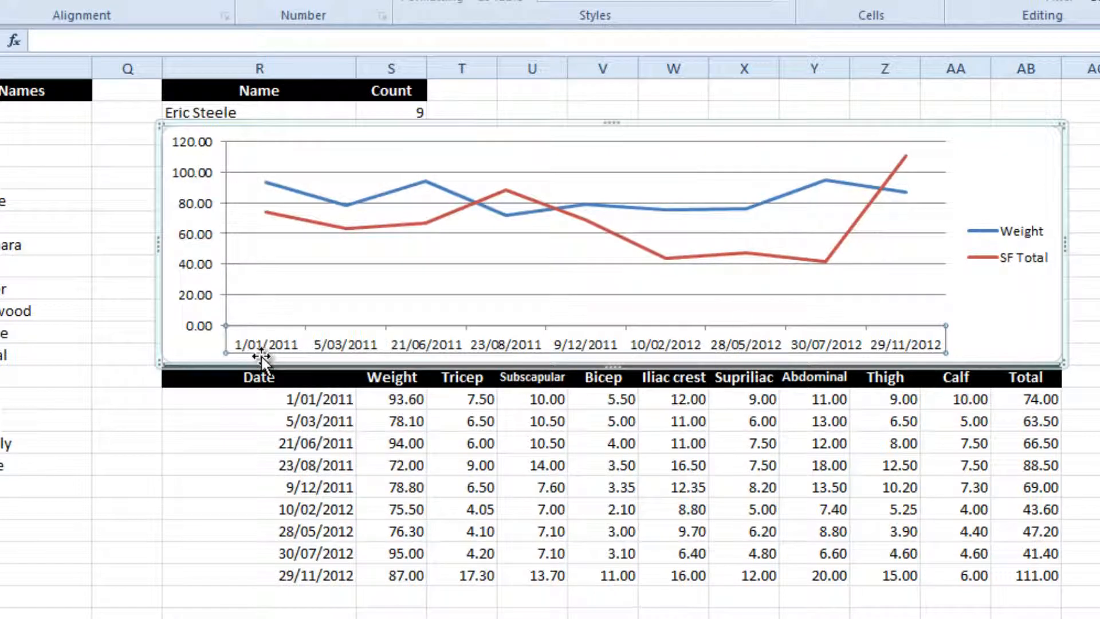
mouse_move(266, 347)
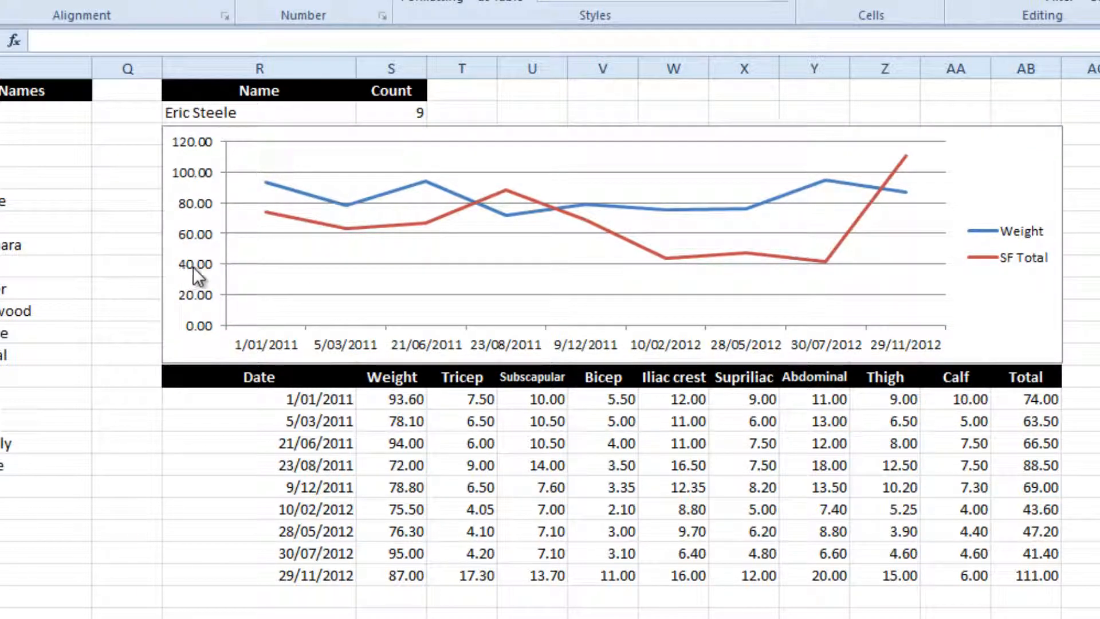
Step: Show the value axis with 0 decimal places and lighten the major gridlines
right_click(199, 266)
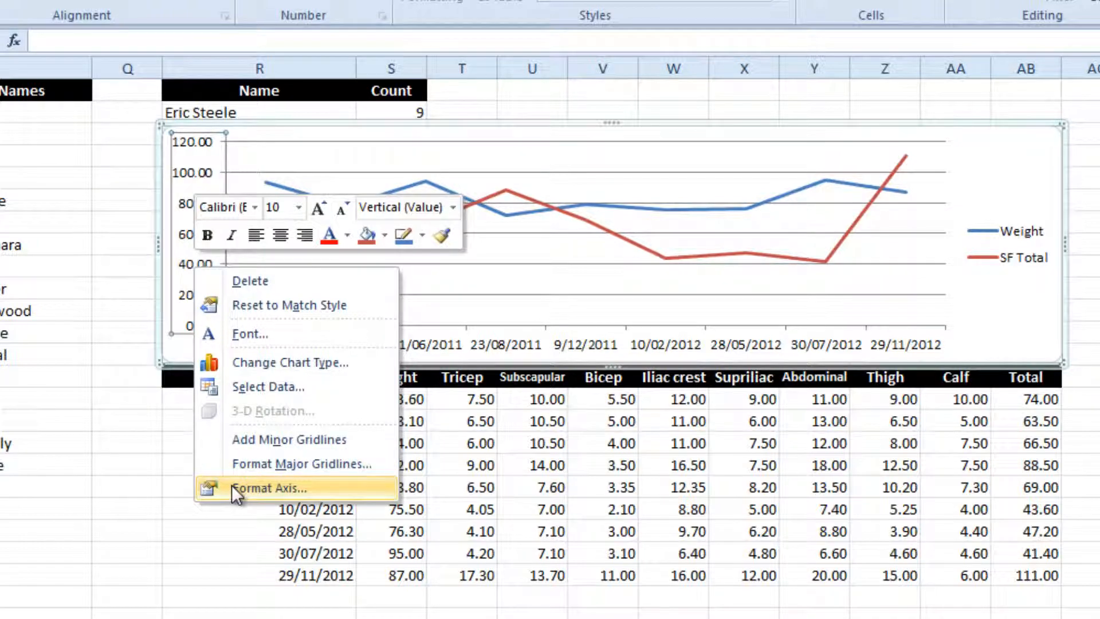
click(268, 488)
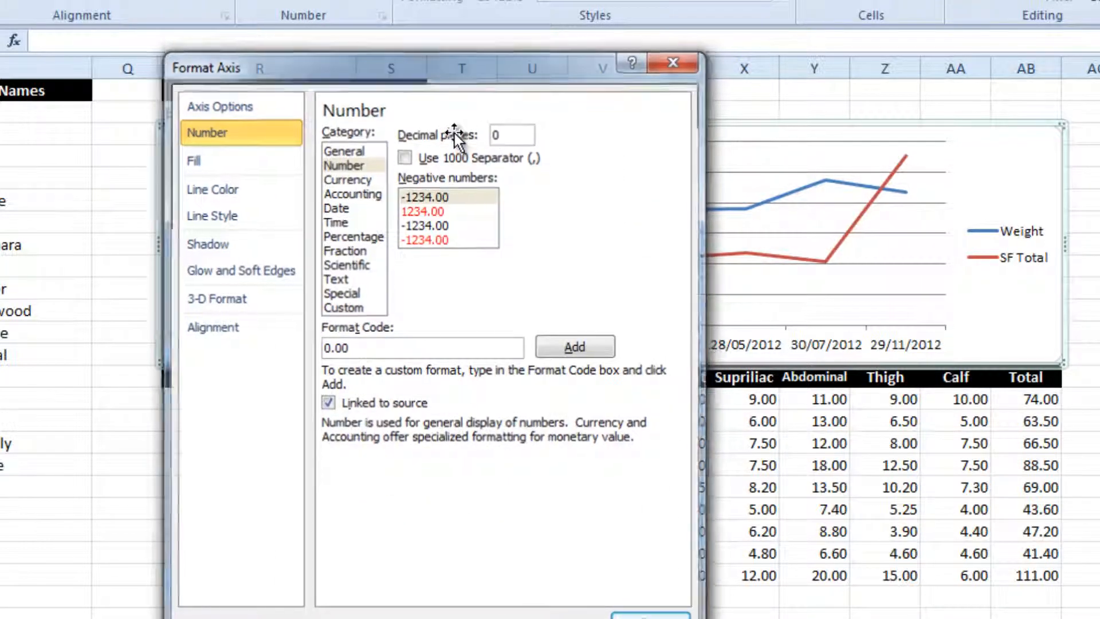
click(671, 63)
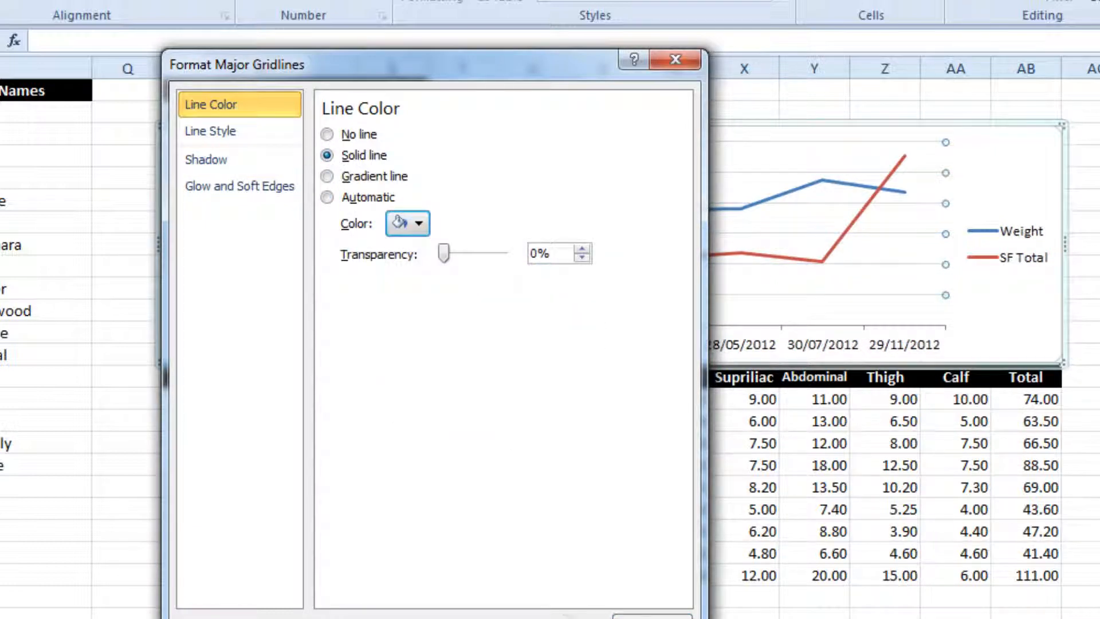
click(673, 59)
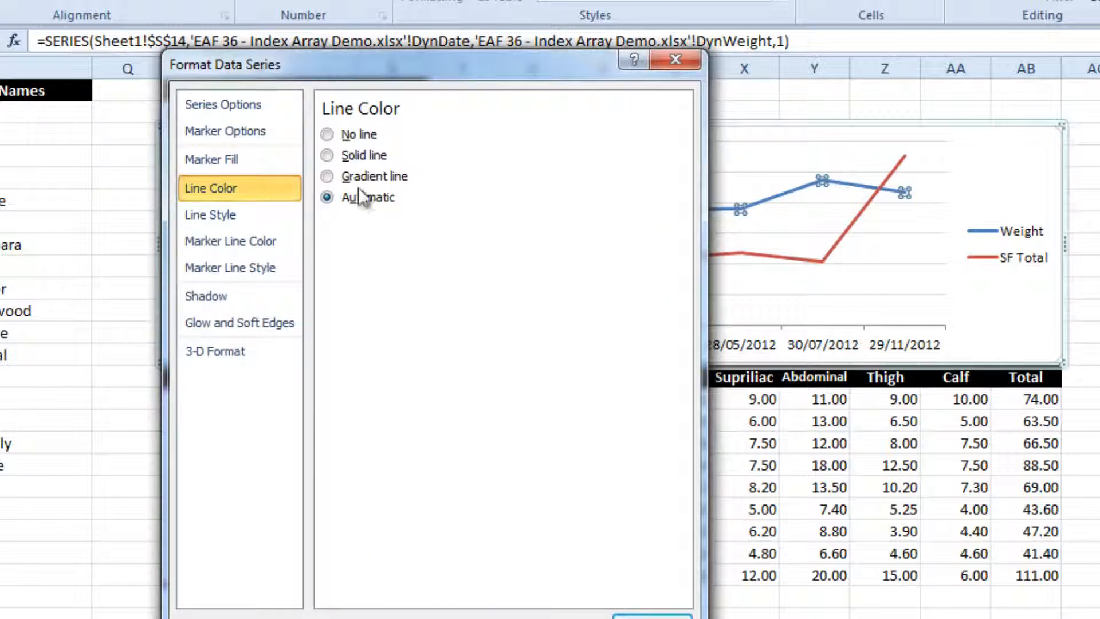
Step: Make the Weight line solid black and the SF Total line red
click(327, 155)
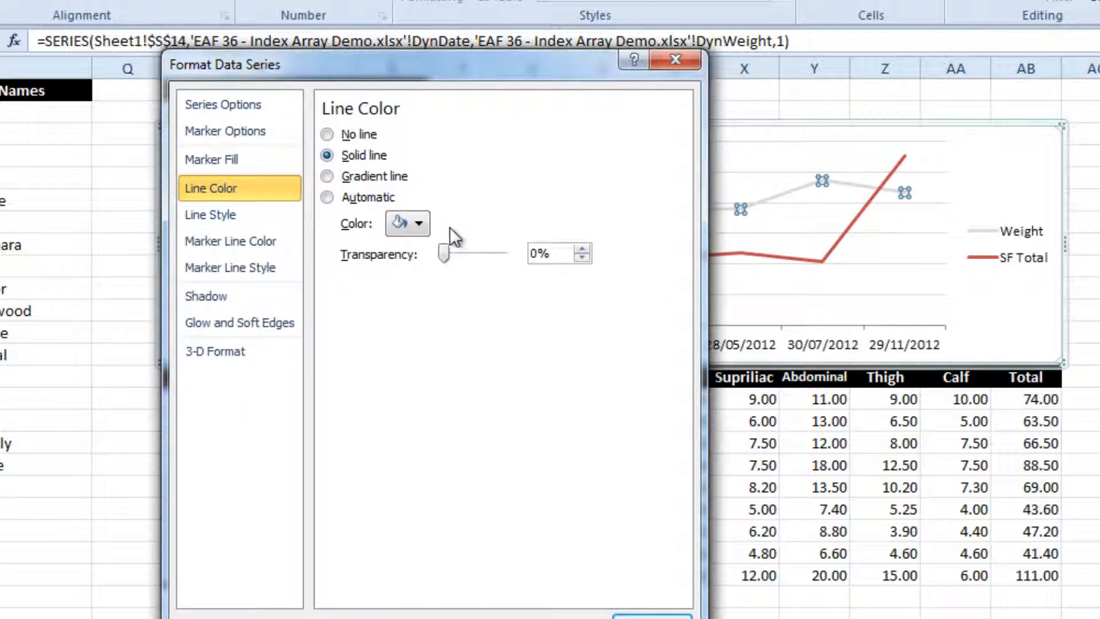
click(399, 223)
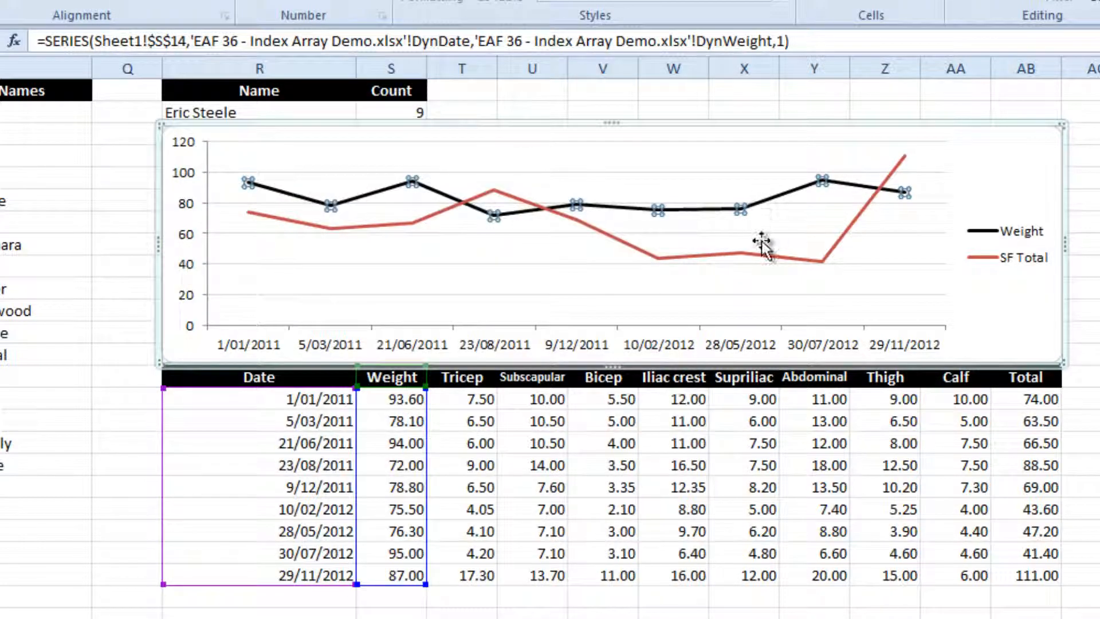
right_click(737, 251)
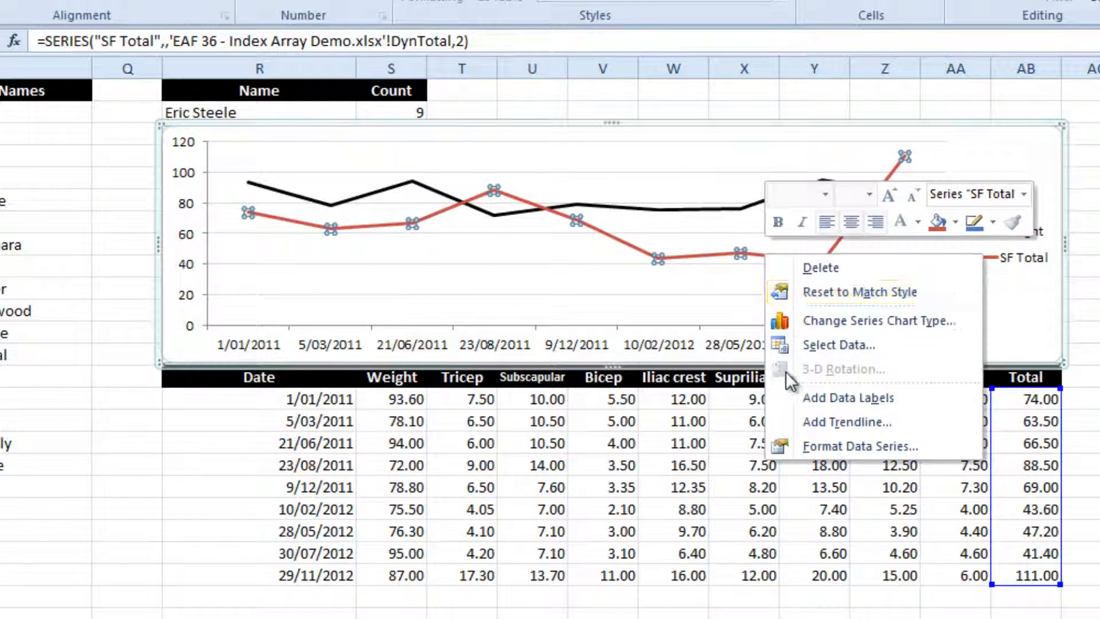
click(860, 446)
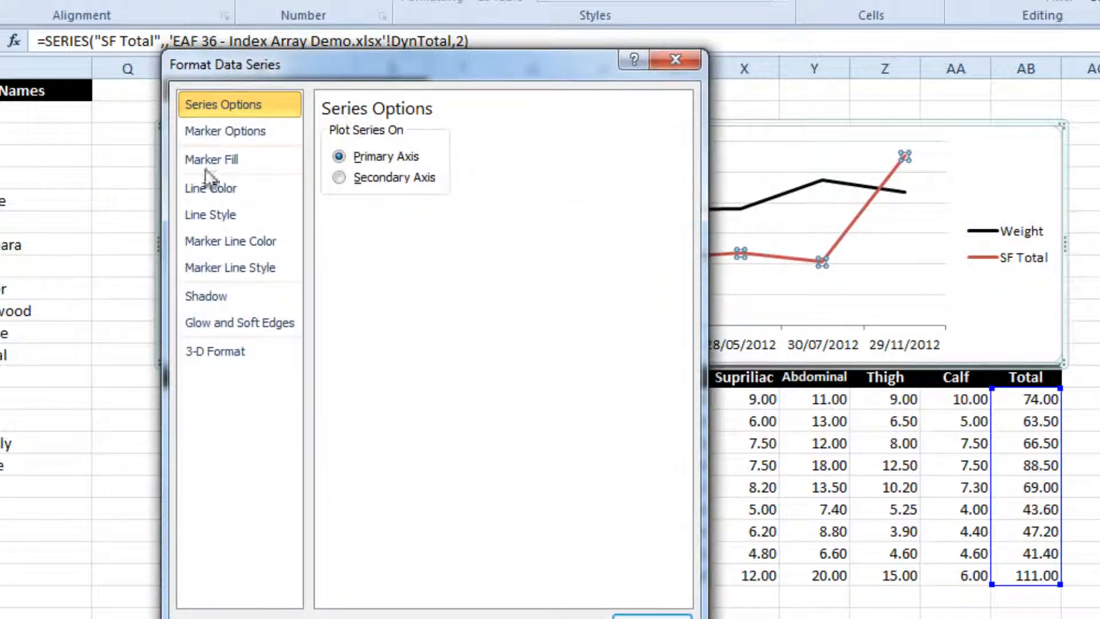
click(210, 188)
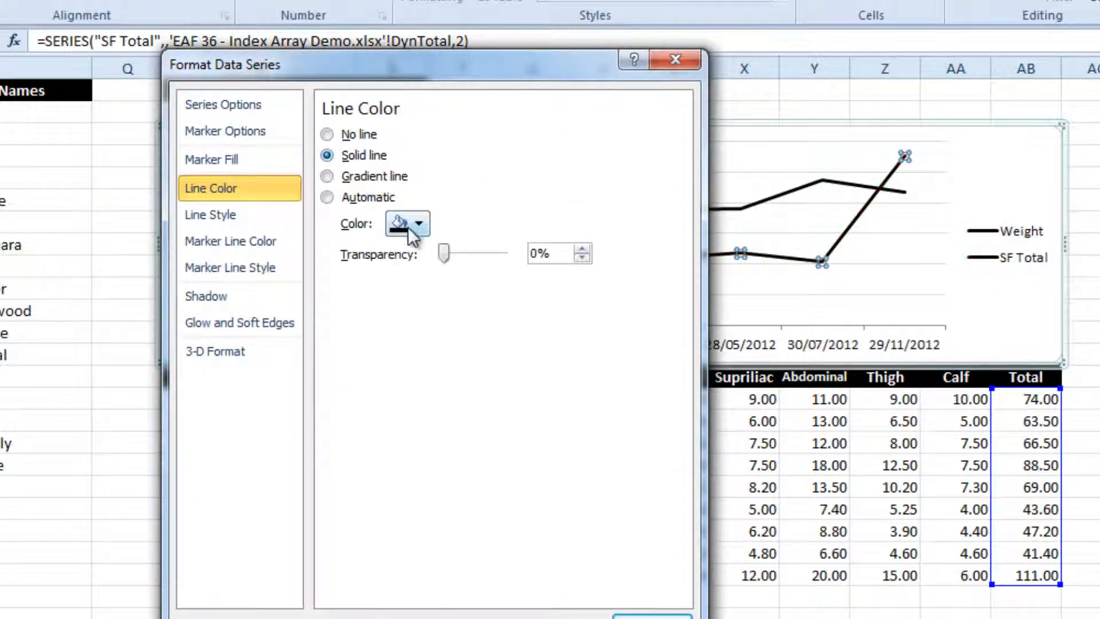
click(398, 223)
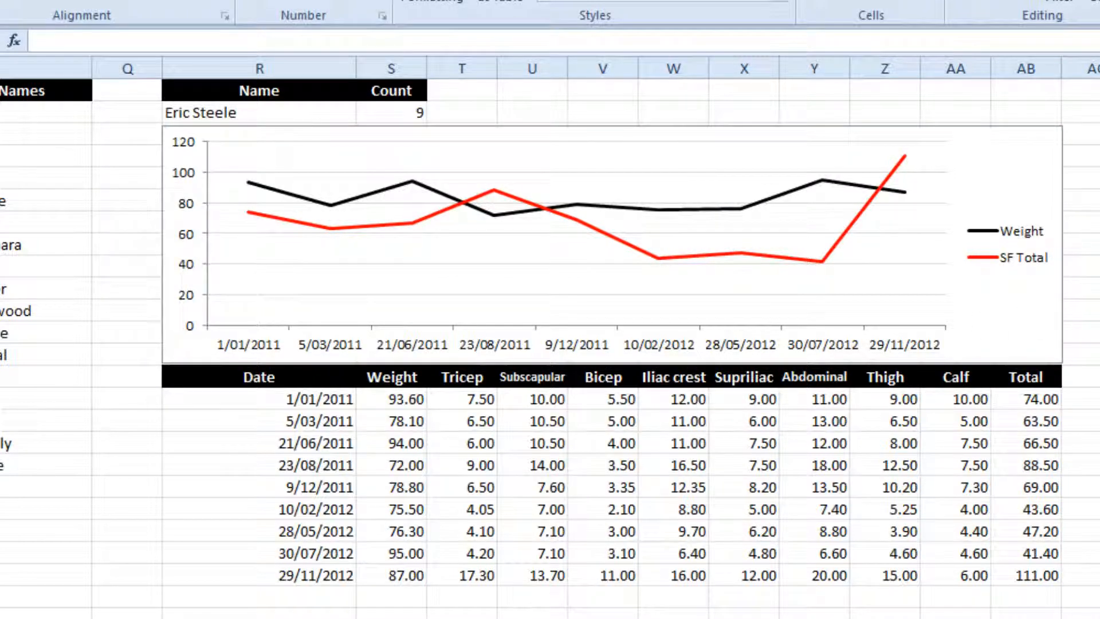
mouse_move(323, 91)
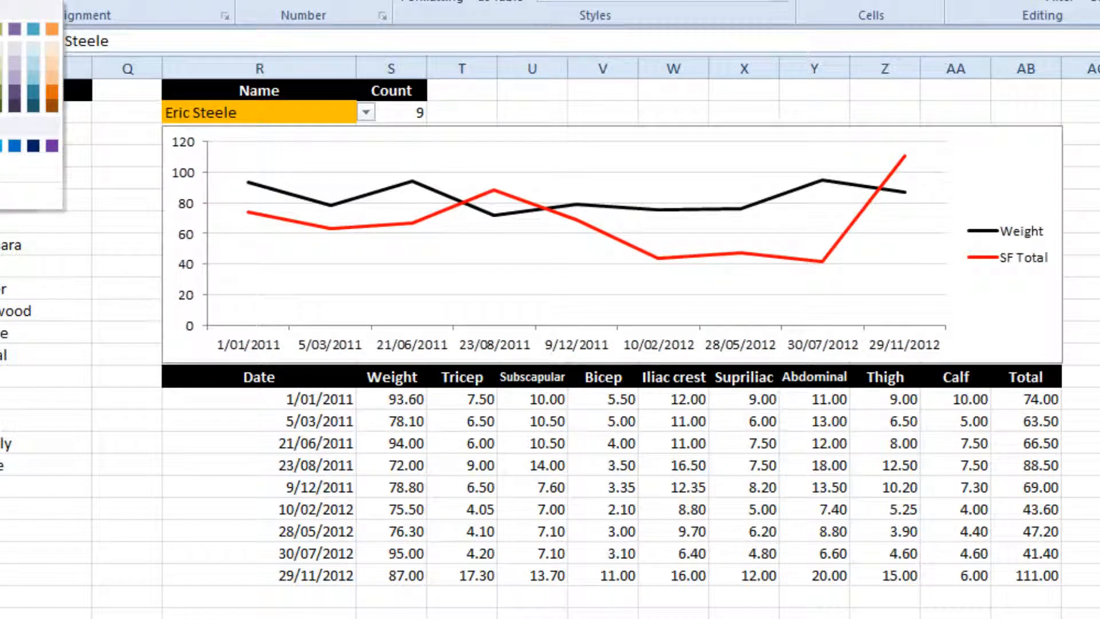
click(259, 112)
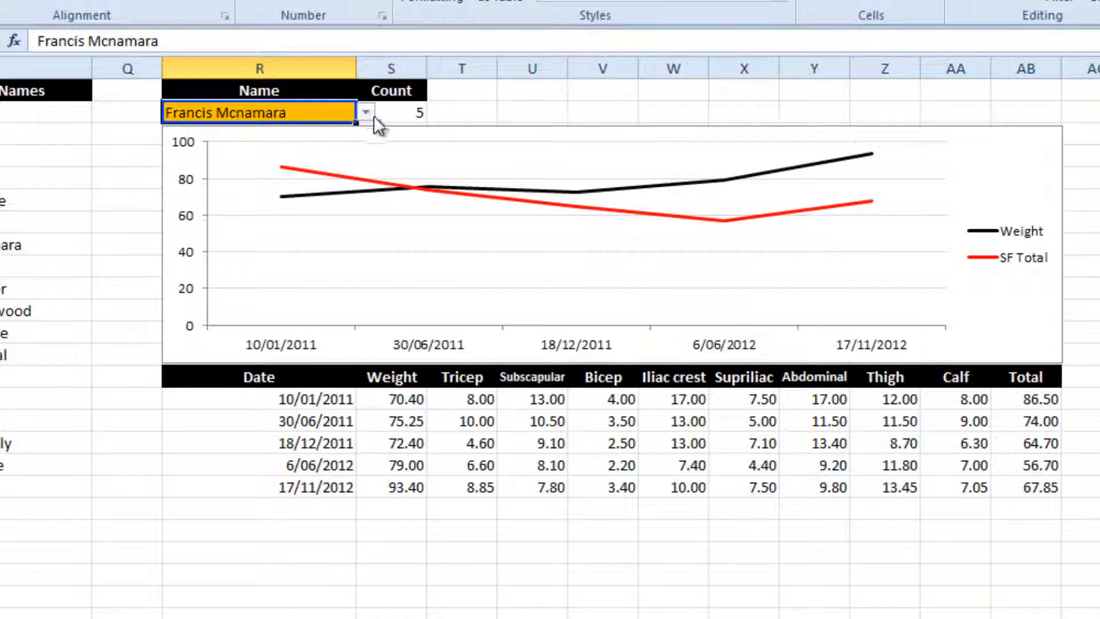
click(365, 112)
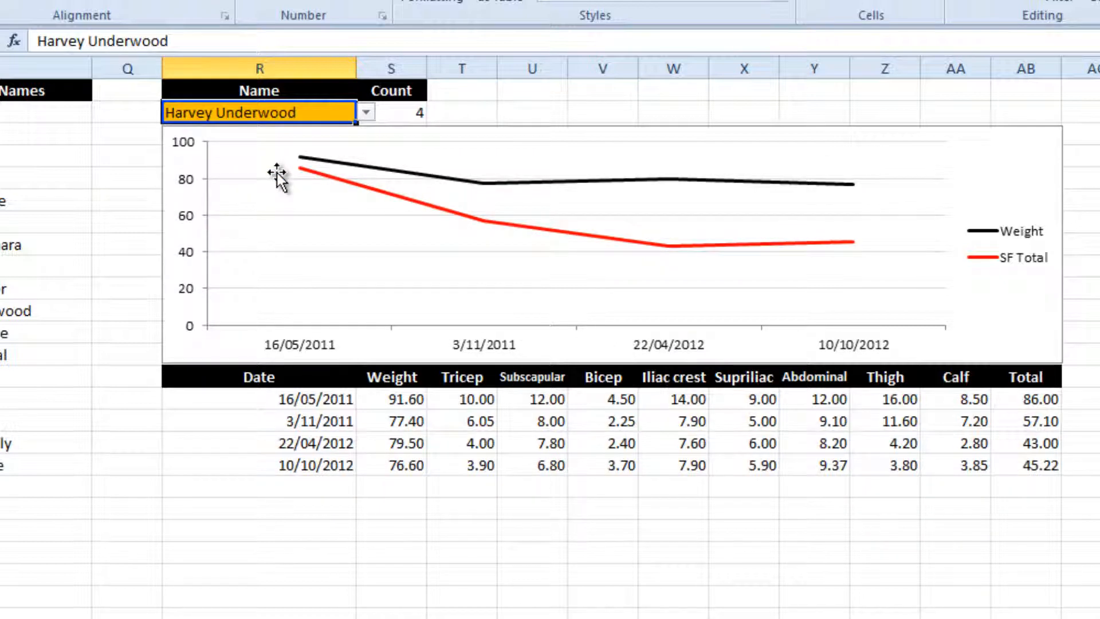
click(365, 111)
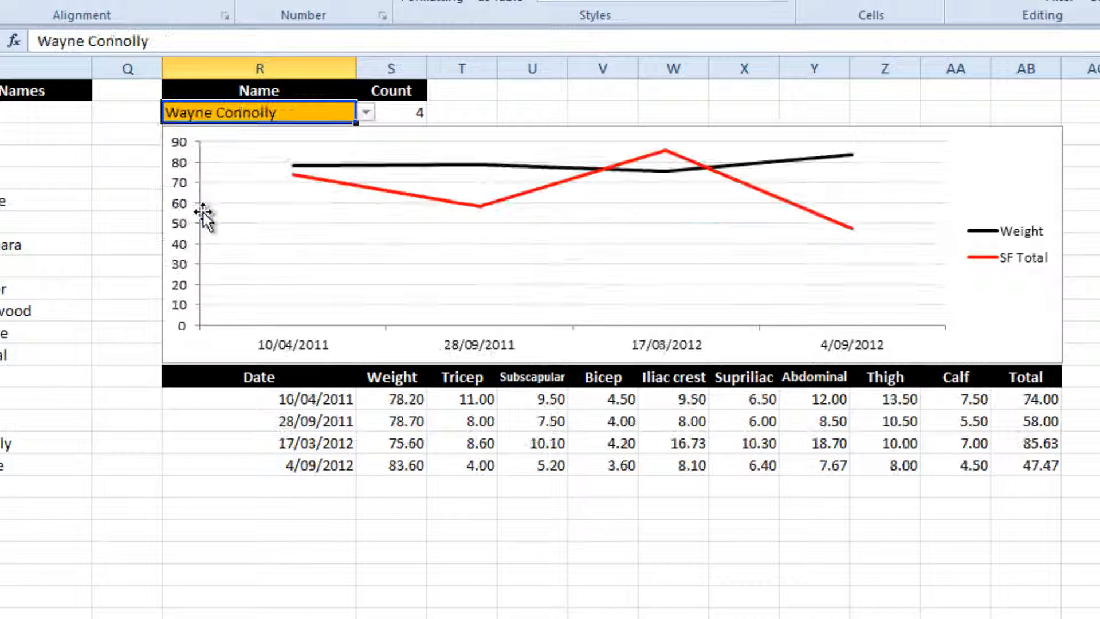
click(364, 111)
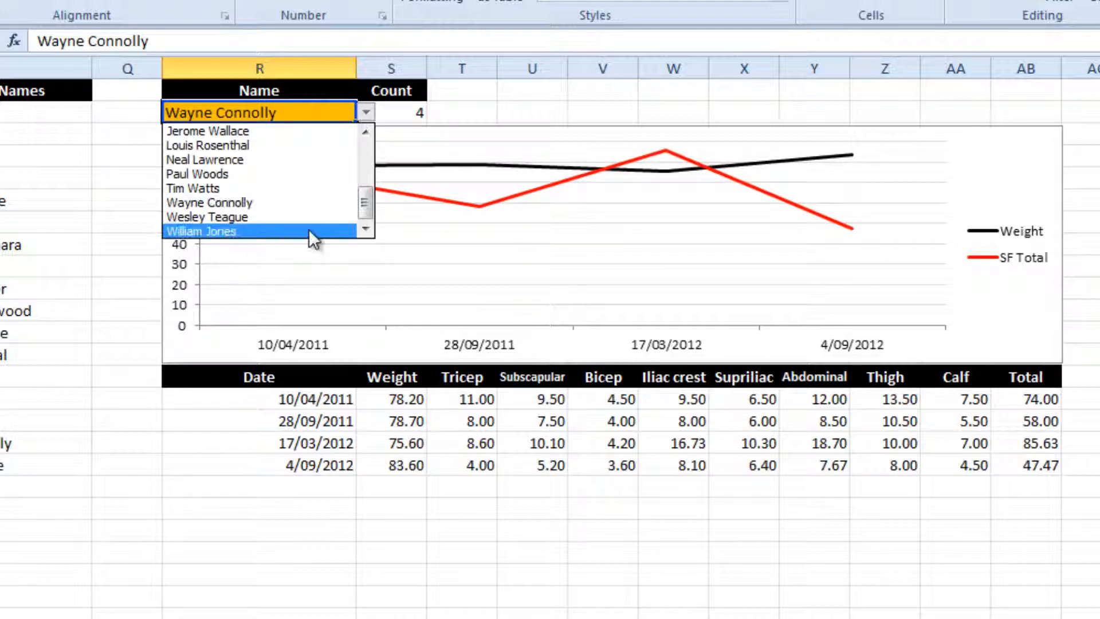
click(201, 230)
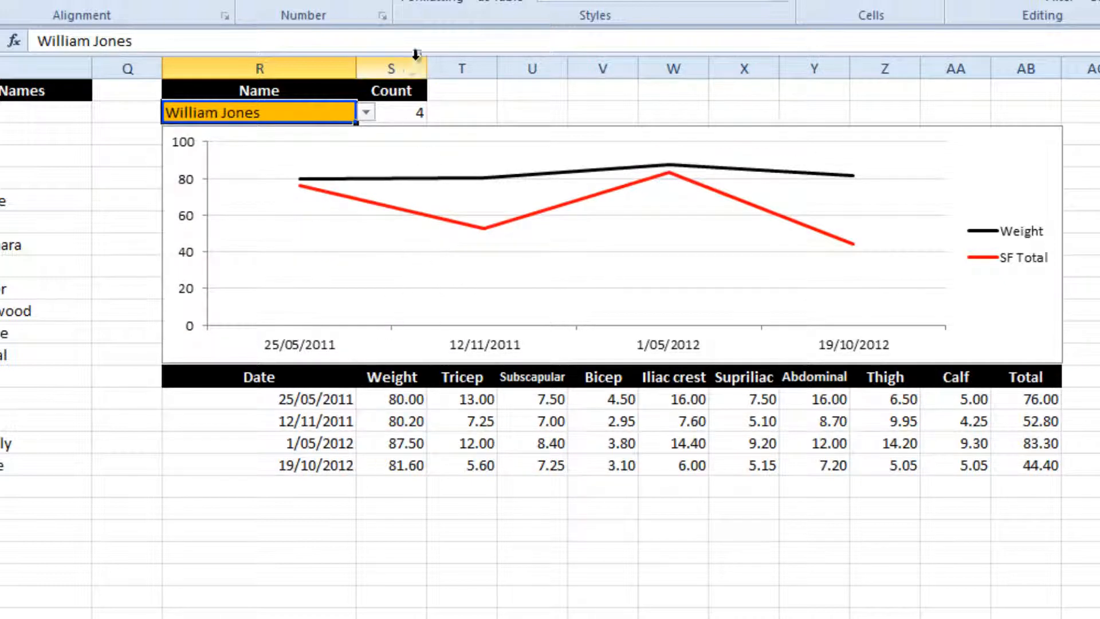
click(364, 112)
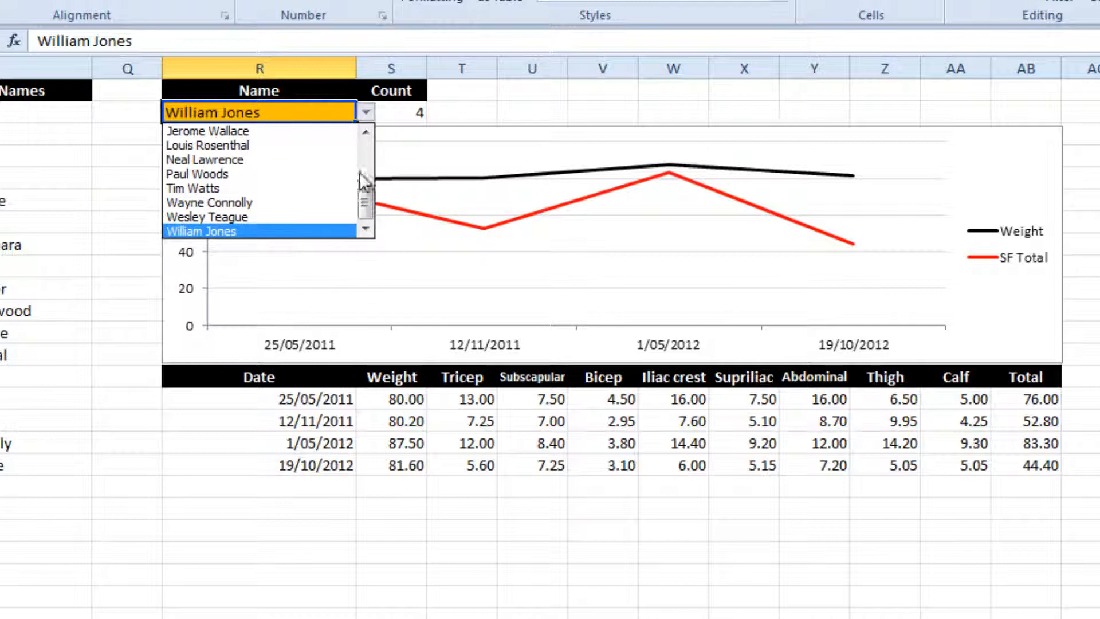
click(201, 231)
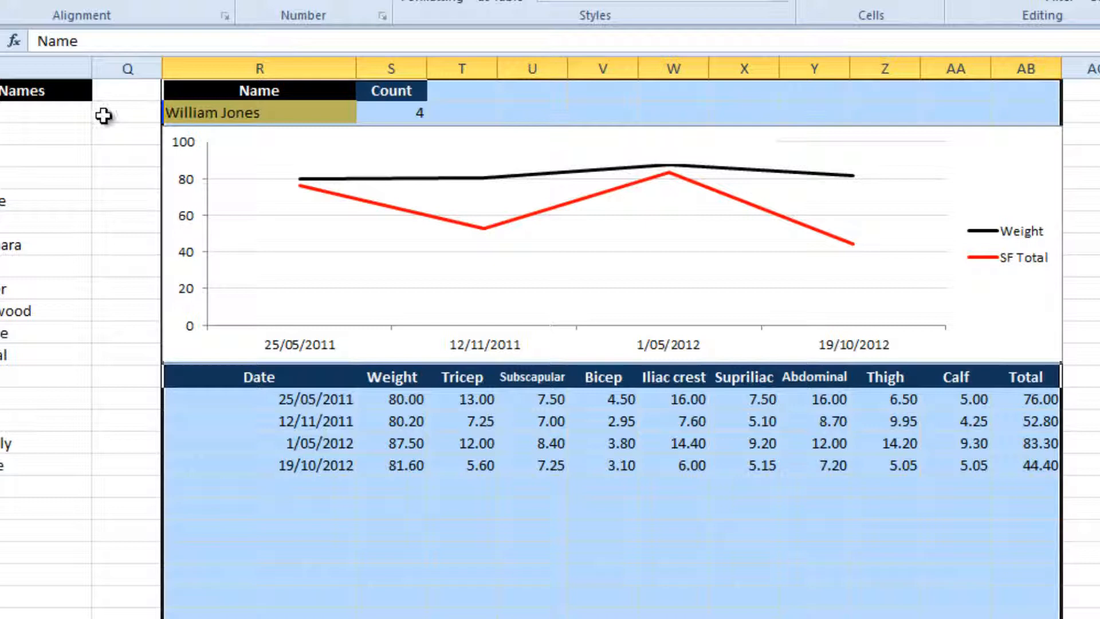
click(127, 113)
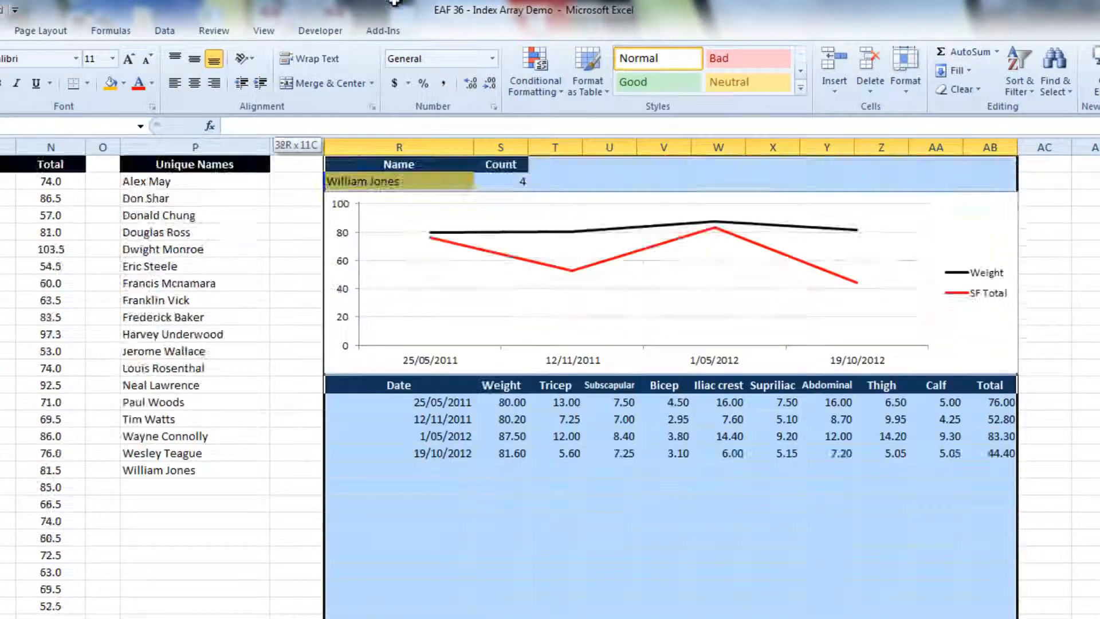
click(263, 30)
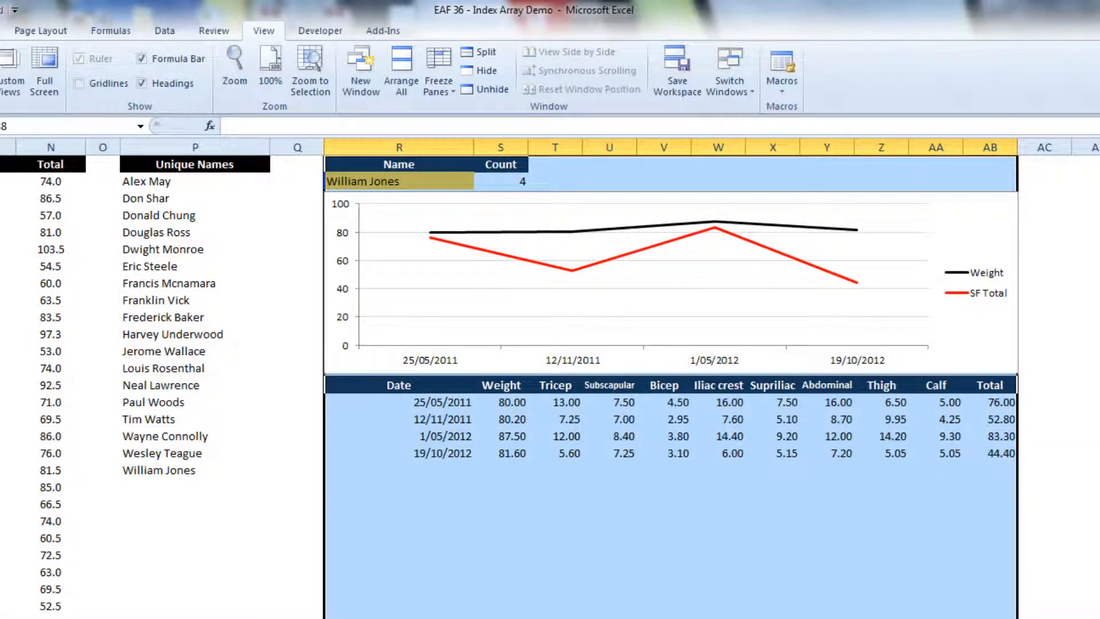
click(398, 181)
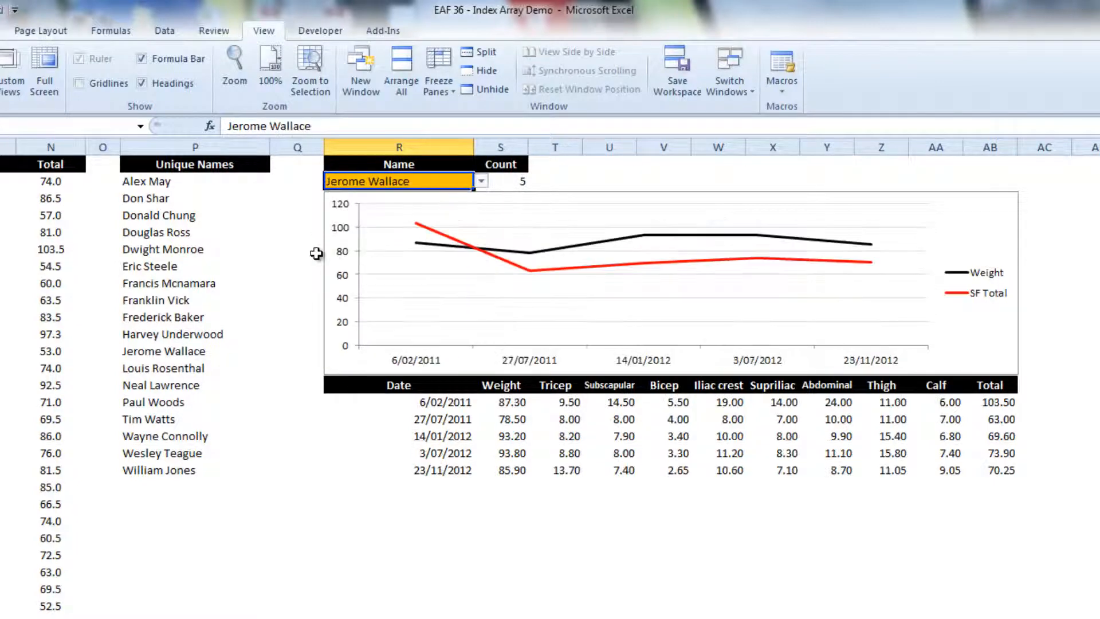
click(195, 249)
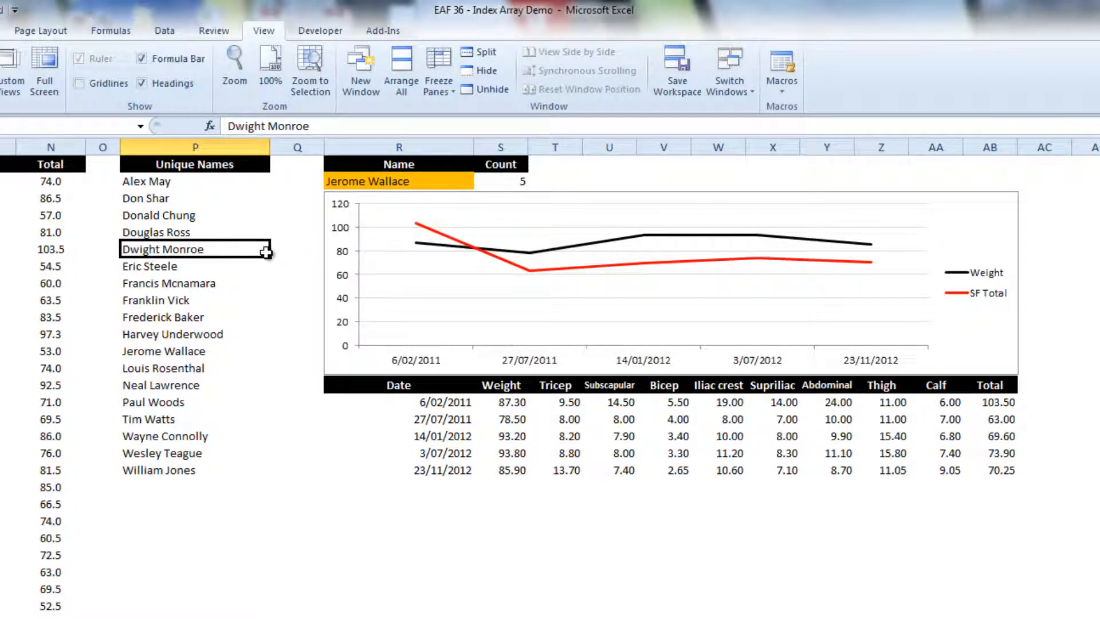